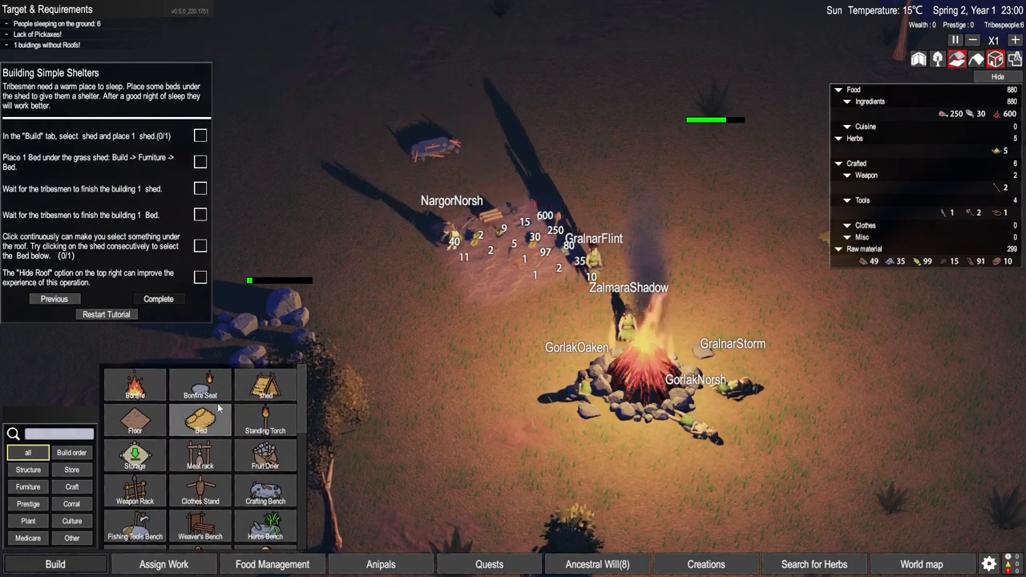
- Place a grass shed from the Build list on a dragged region beside the campfire
{"action": "left_click", "coordinate": [266, 384]}
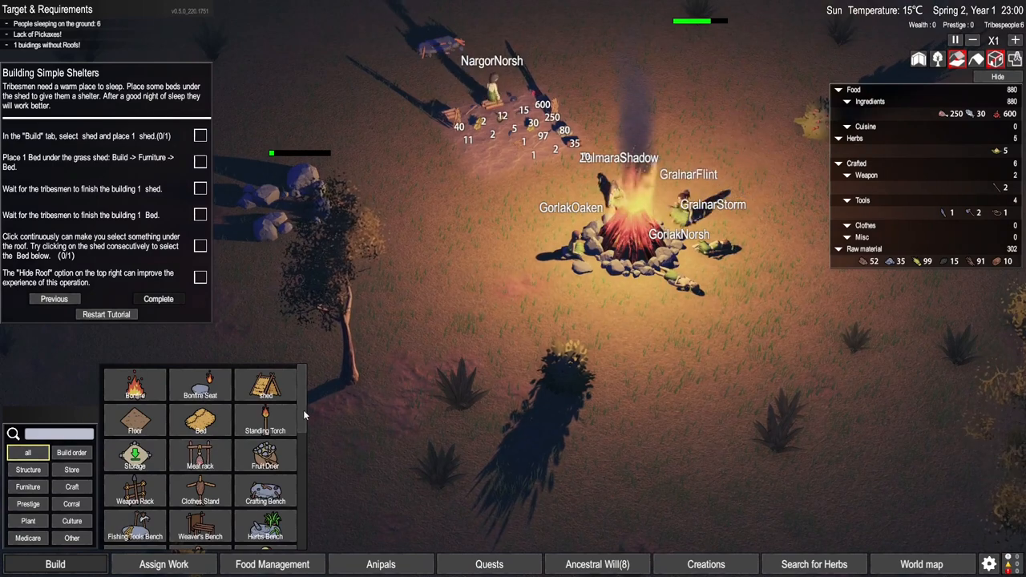
{"action": "left_click", "coordinate": [265, 385]}
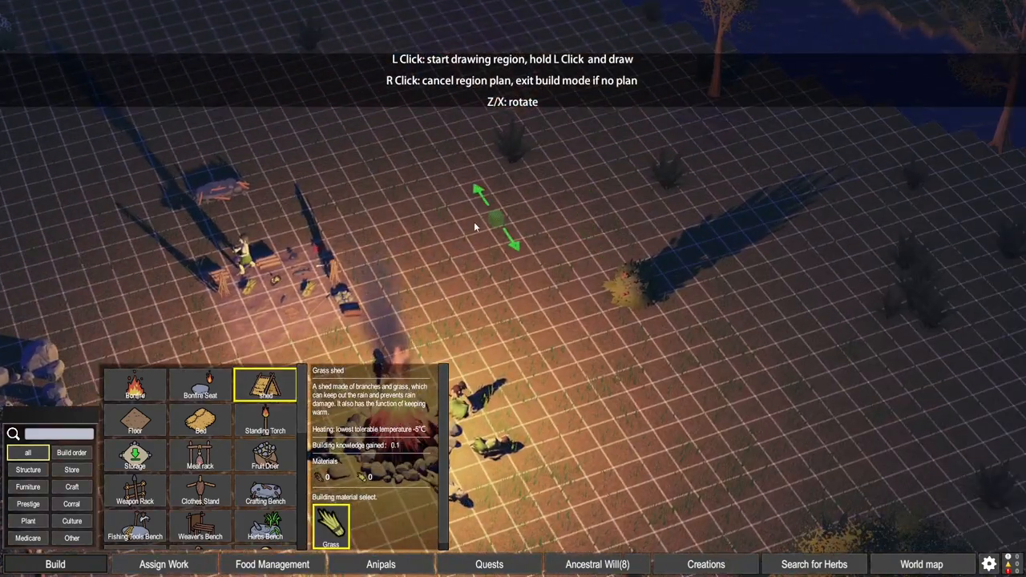
{"action": "left_click_drag", "start_coordinate": [493, 217], "coordinate": [510, 327]}
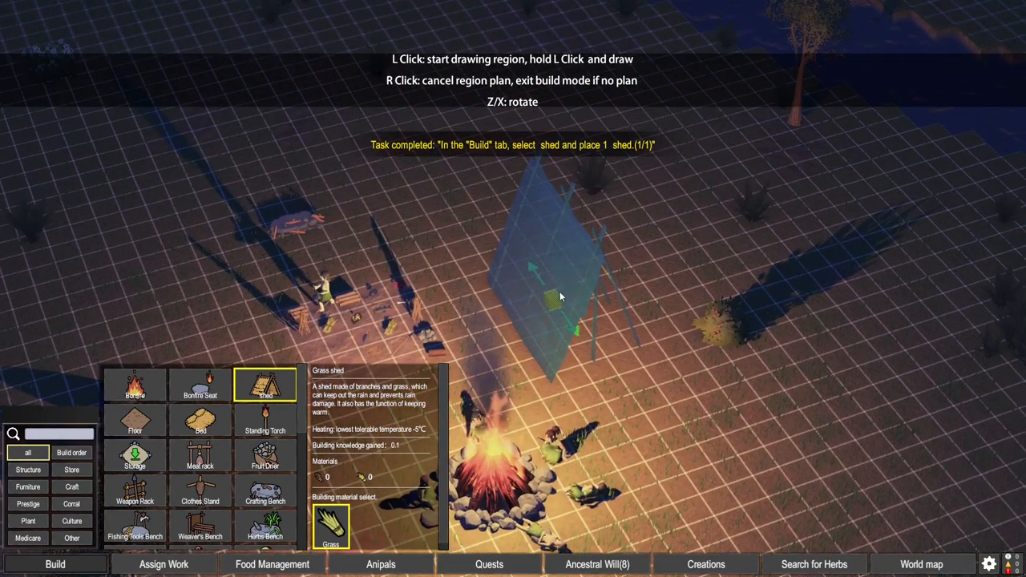
{"action": "left_click", "coordinate": [561, 297]}
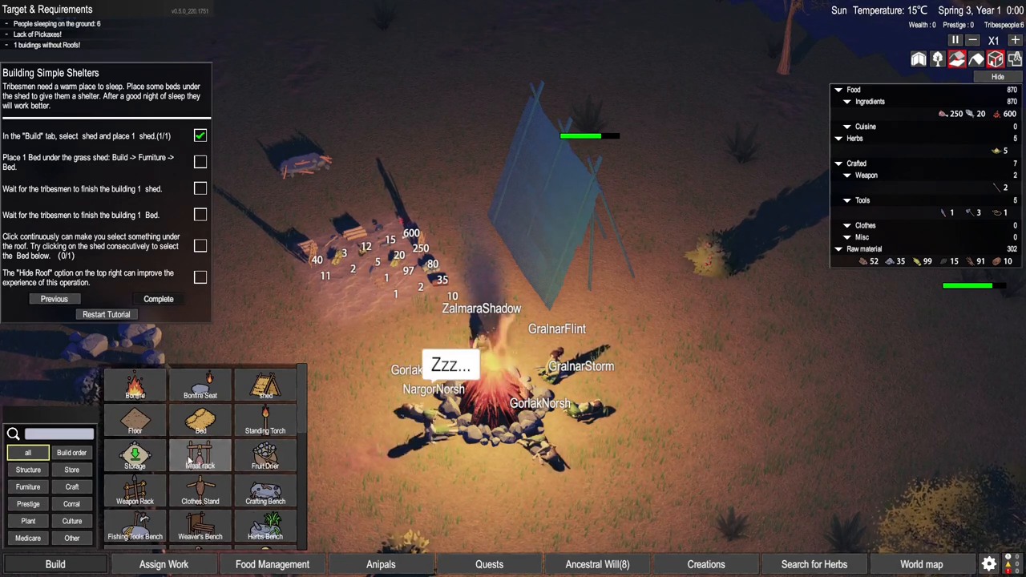
- Scroll down the Build list, then show GrainarFlint's character details
{"action": "scroll", "scroll_direction": "down", "scroll_amount": 3}
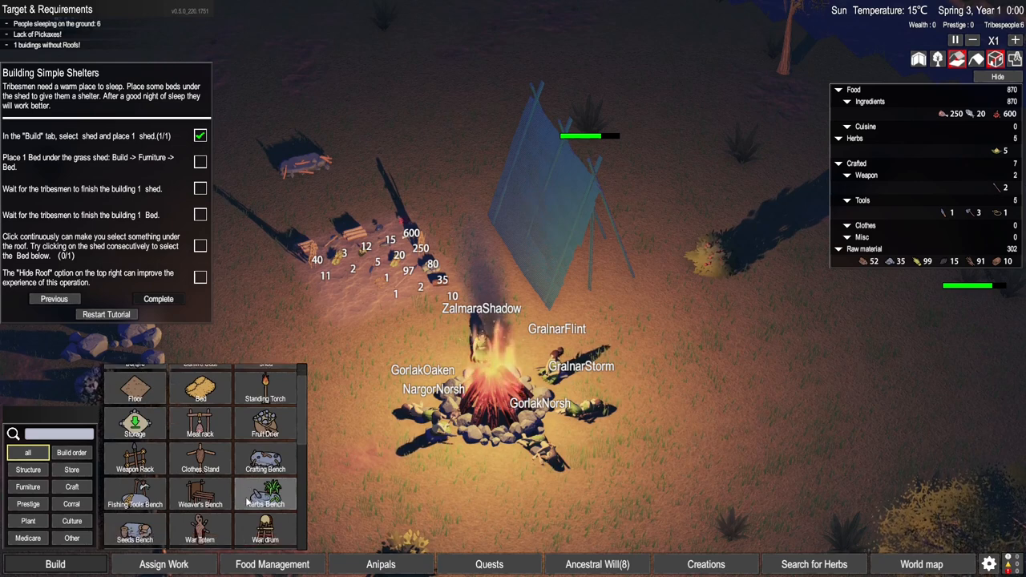
{"action": "scroll", "scroll_direction": "down", "scroll_amount": 3}
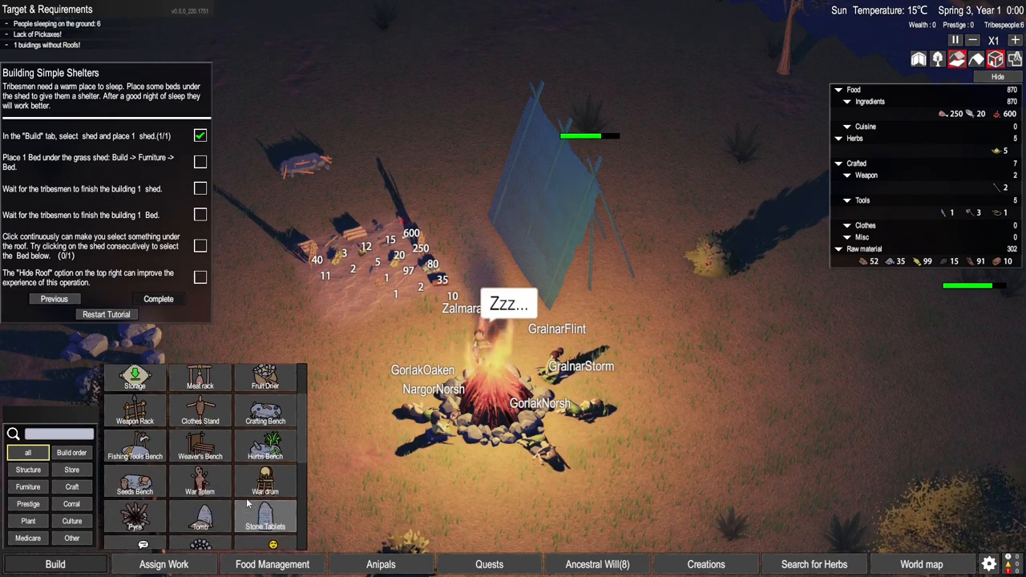
{"action": "scroll", "scroll_direction": "down", "scroll_amount": 3}
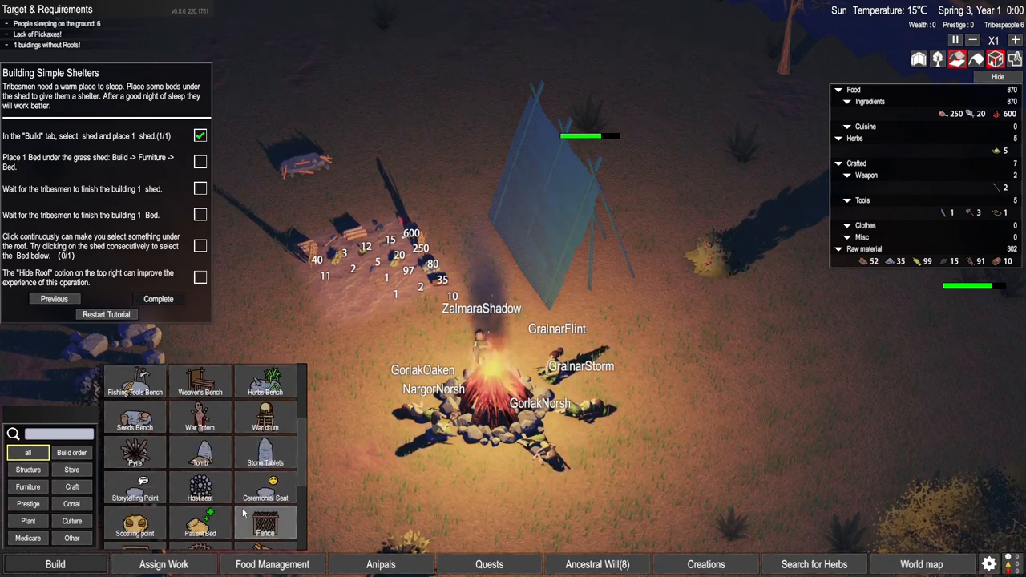
{"action": "scroll", "scroll_direction": "down", "scroll_amount": 3}
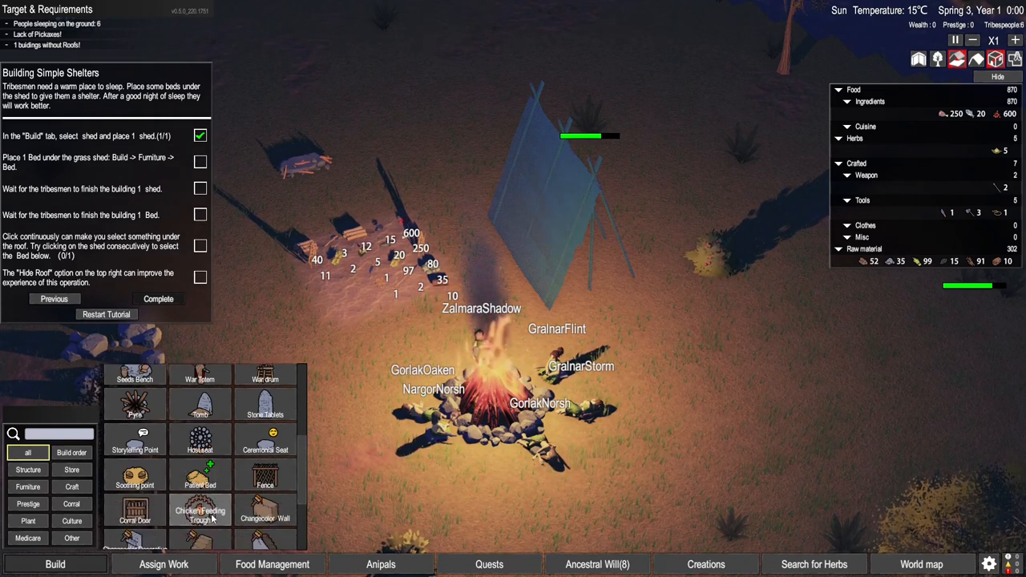
{"action": "scroll", "scroll_direction": "down", "scroll_amount": 3}
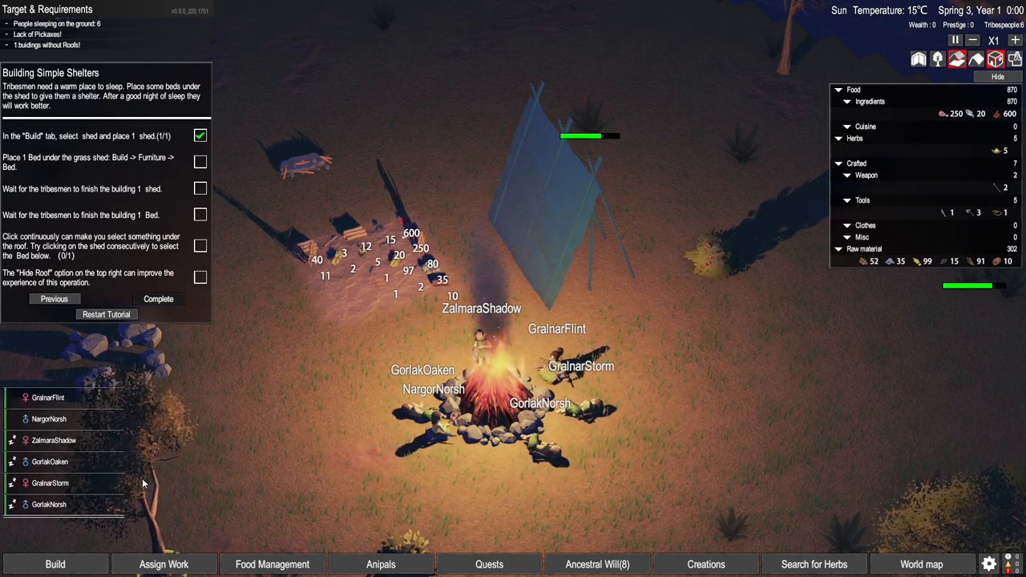
{"action": "left_click", "coordinate": [54, 565]}
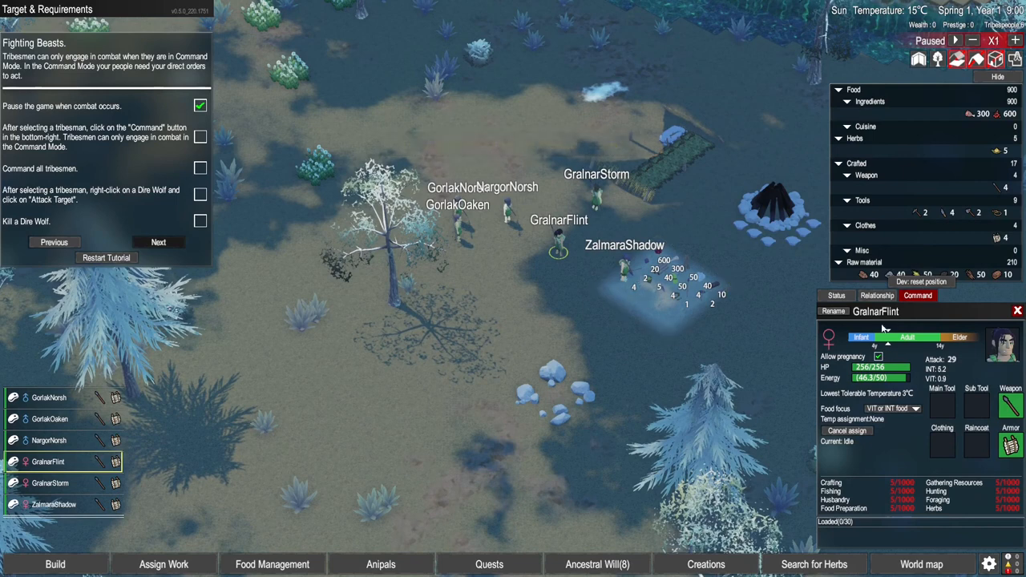
- Take direct command of GrainarFlint and order him to move to a nearby ground spot
{"action": "left_click", "coordinate": [917, 295]}
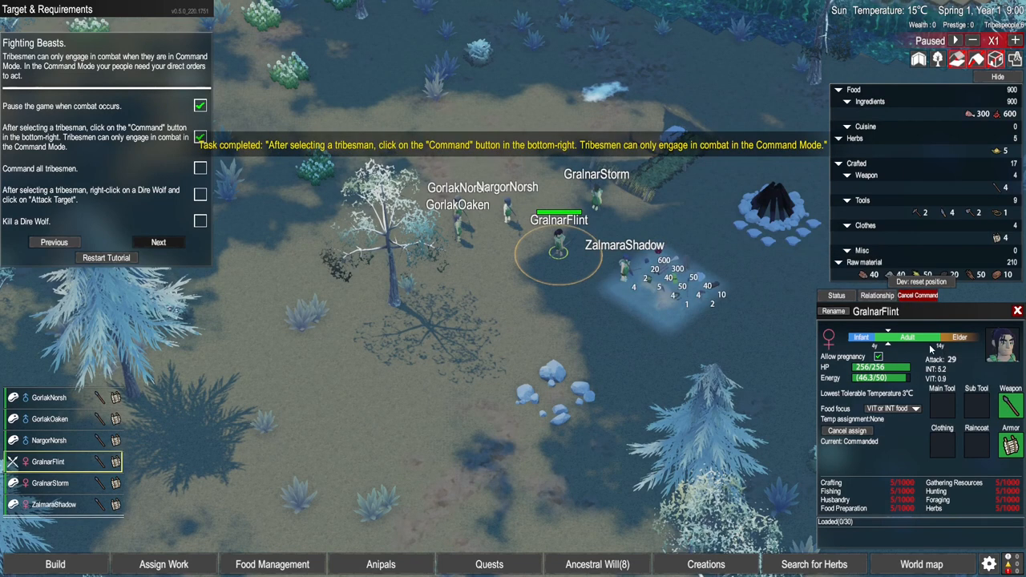
{"action": "mouse_move", "coordinate": [566, 327]}
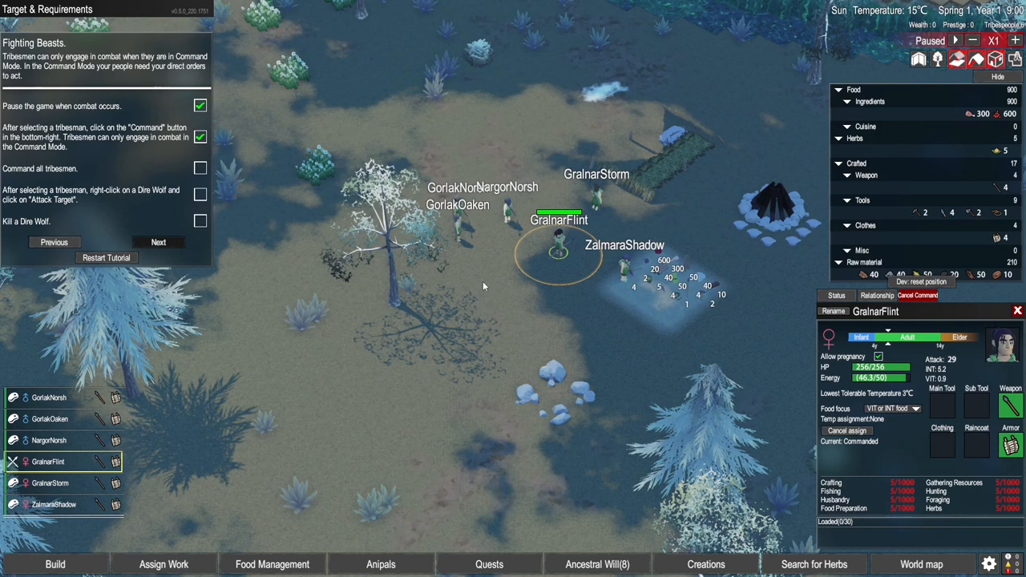
{"action": "mouse_move", "coordinate": [505, 224]}
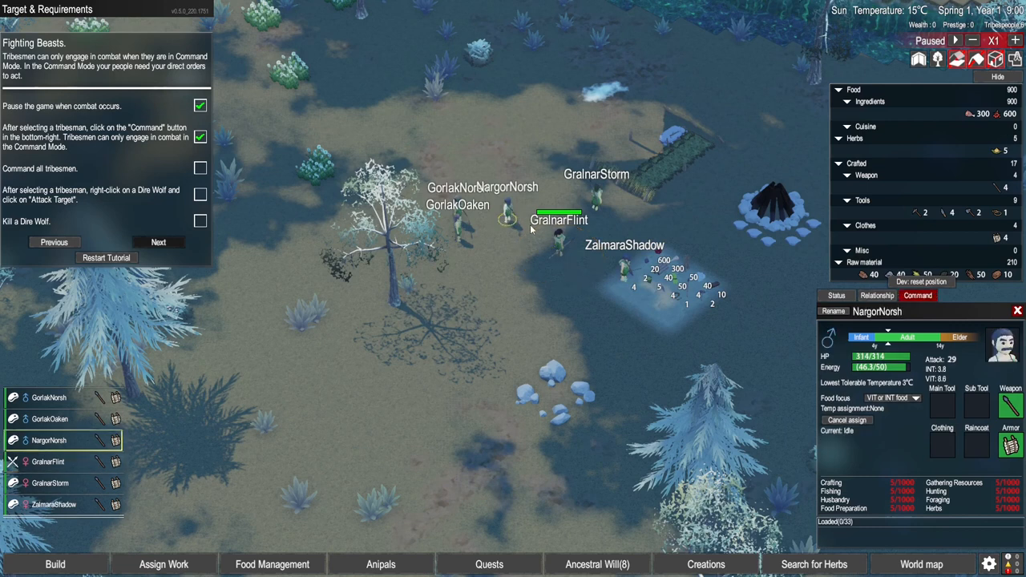
{"action": "right_click", "coordinate": [558, 232]}
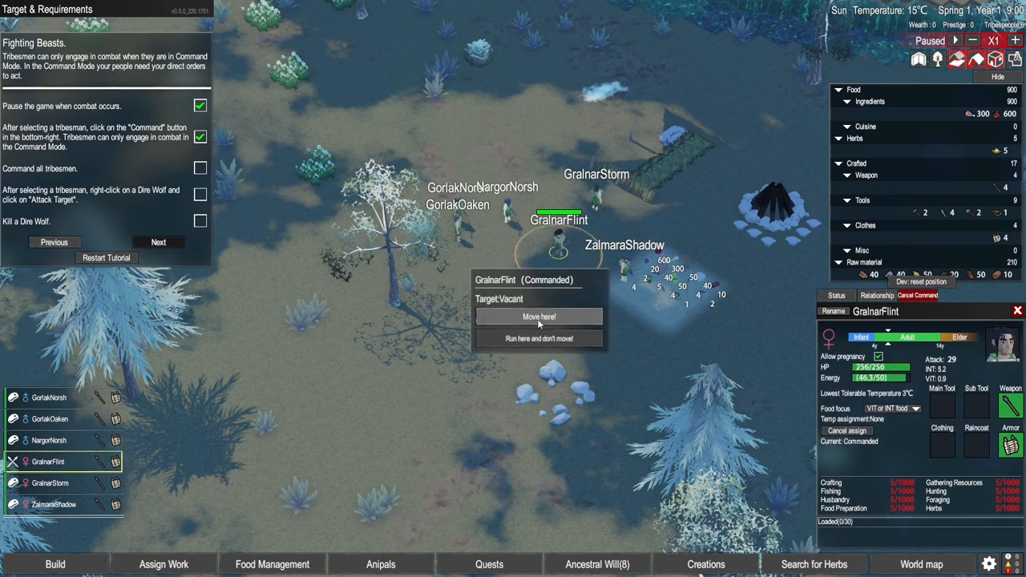
{"action": "left_click", "coordinate": [539, 316]}
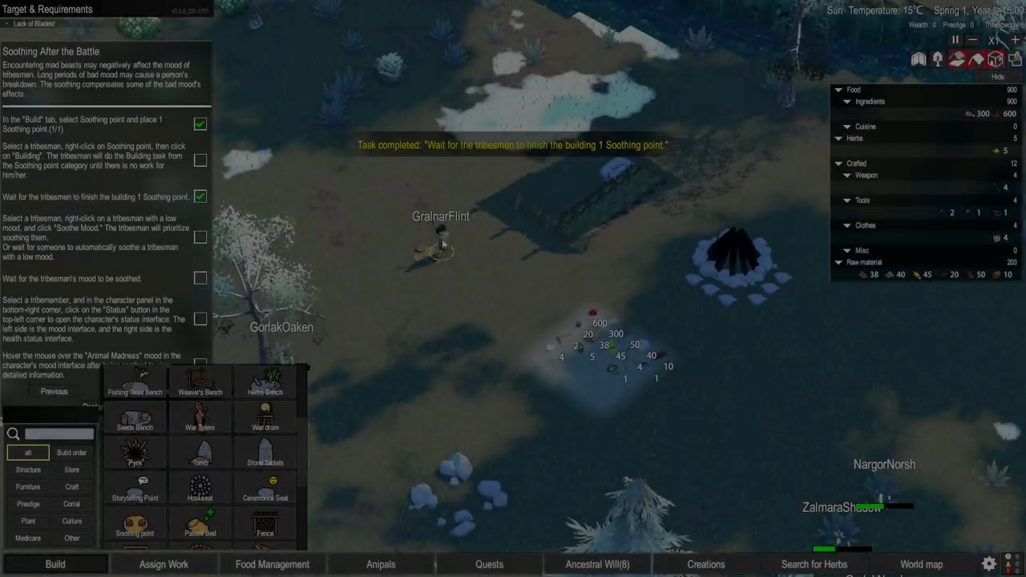
- Finish the Soothing point tasks and send out a herb search team with GrainarFlint
{"action": "right_click", "coordinate": [441, 248]}
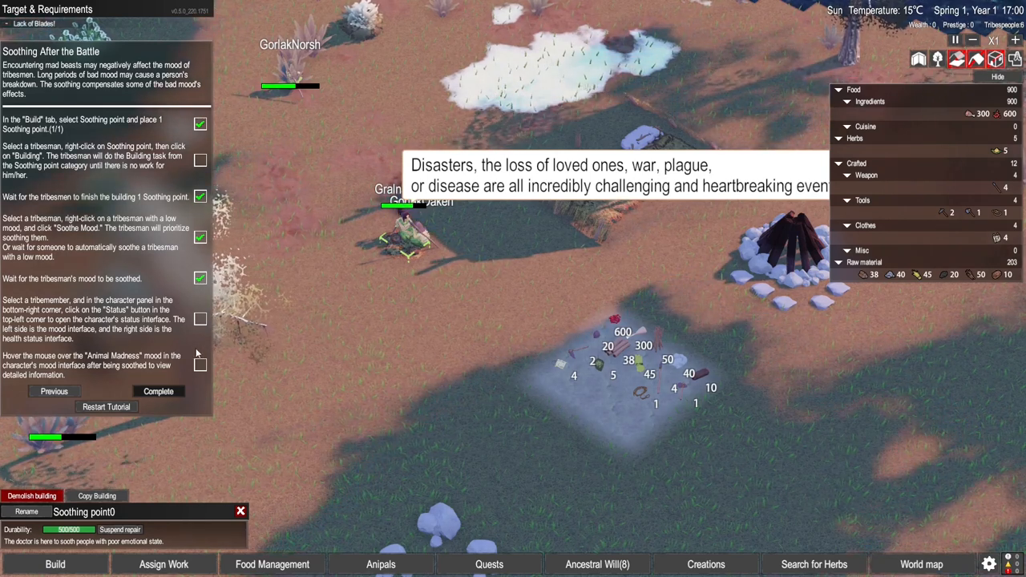
{"action": "left_click", "coordinate": [420, 241]}
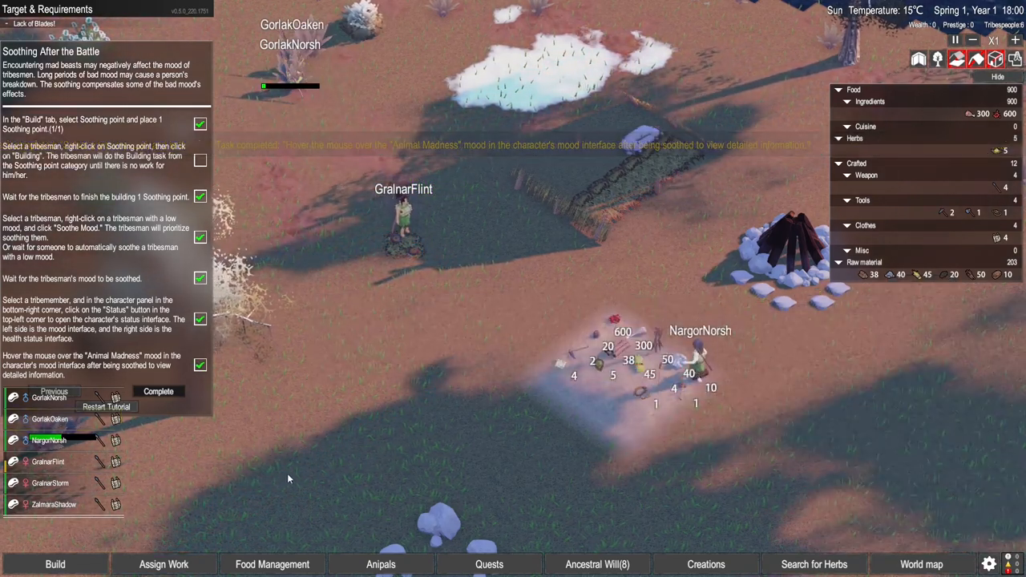
{"action": "left_click", "coordinate": [55, 565]}
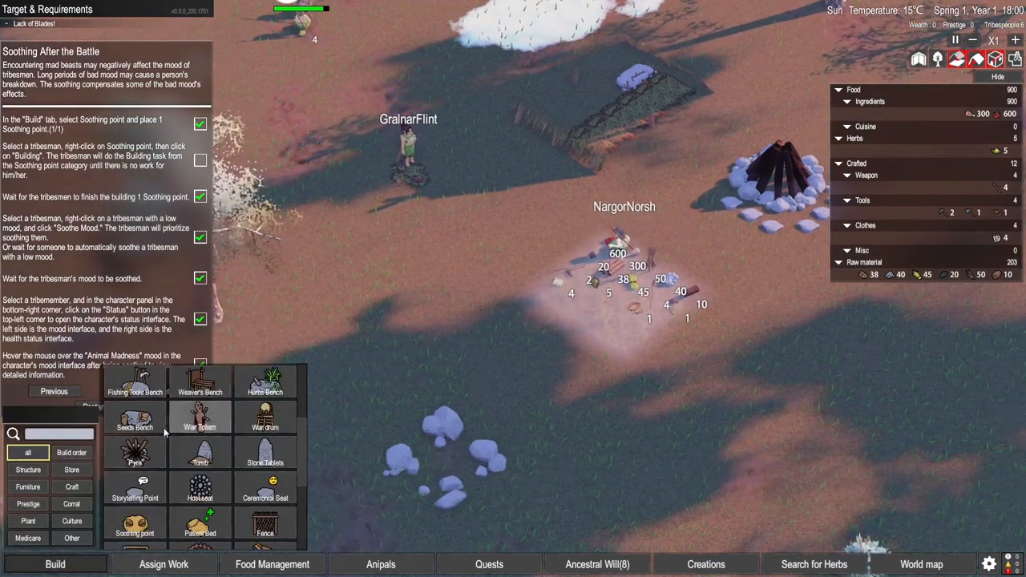
{"action": "left_click", "coordinate": [135, 526]}
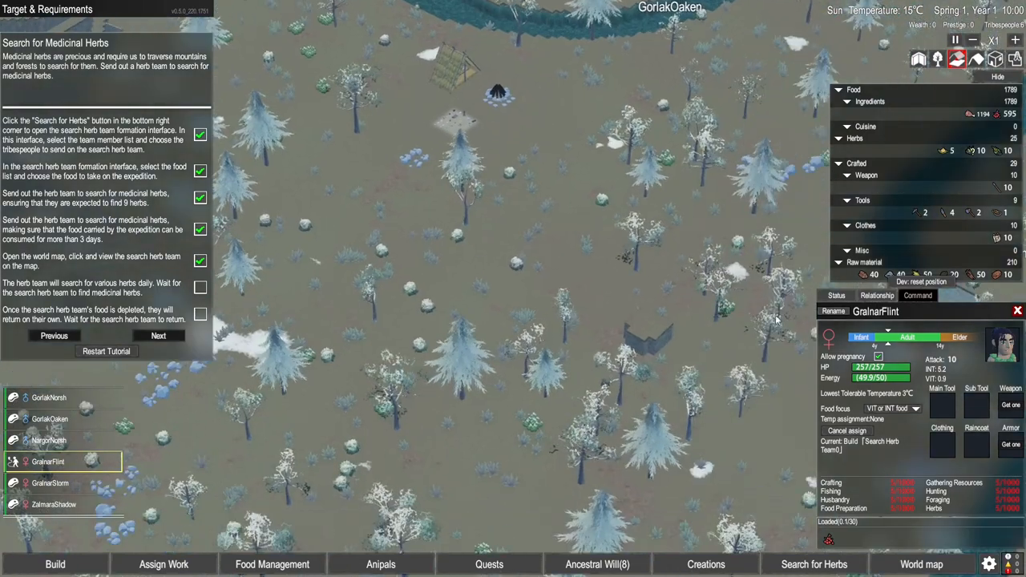
{"action": "left_click", "coordinate": [920, 565]}
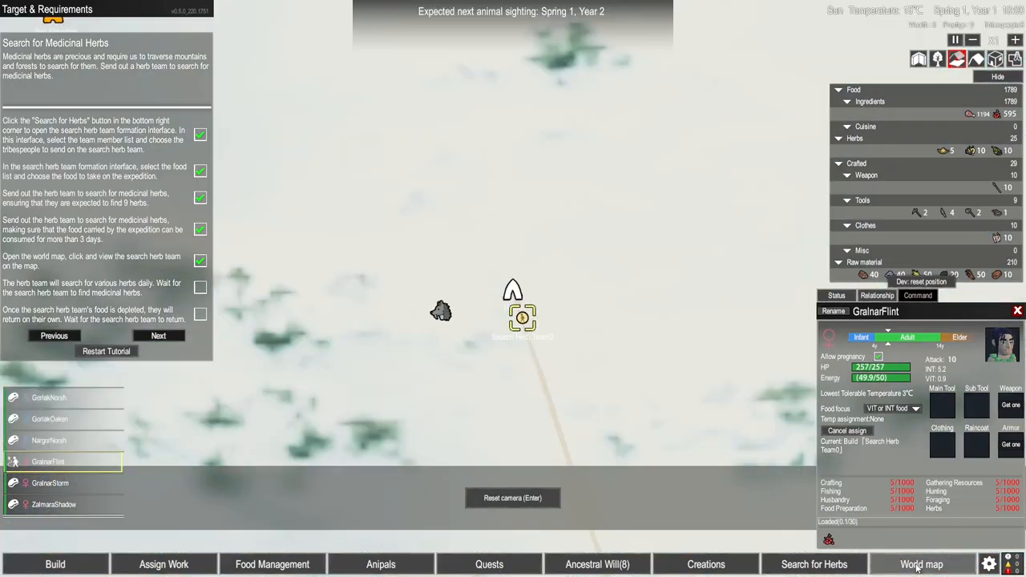
{"action": "left_click", "coordinate": [920, 565]}
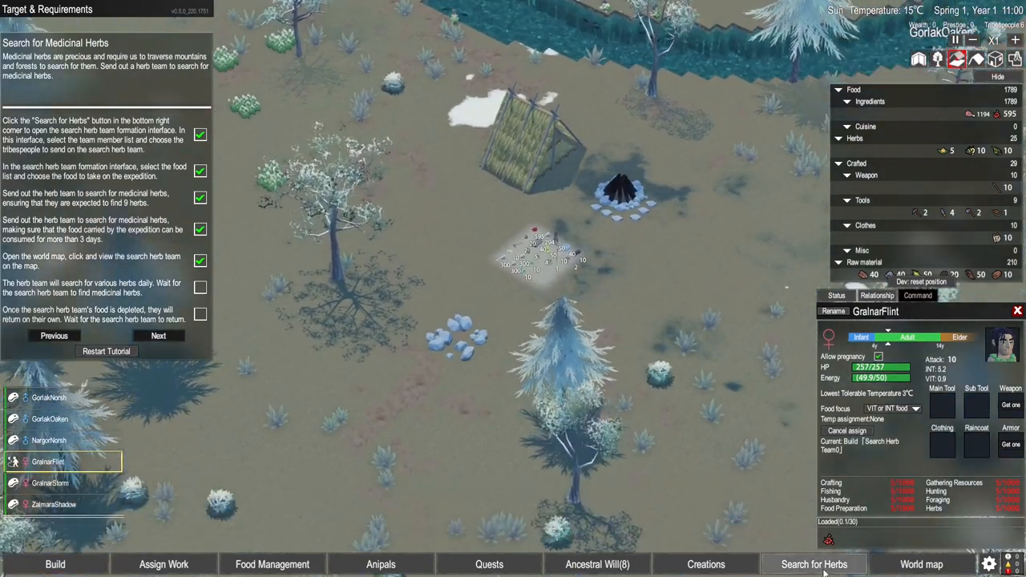
- Review the herb team's Food and Team member tabs, then close the formation window
{"action": "left_click", "coordinate": [815, 565]}
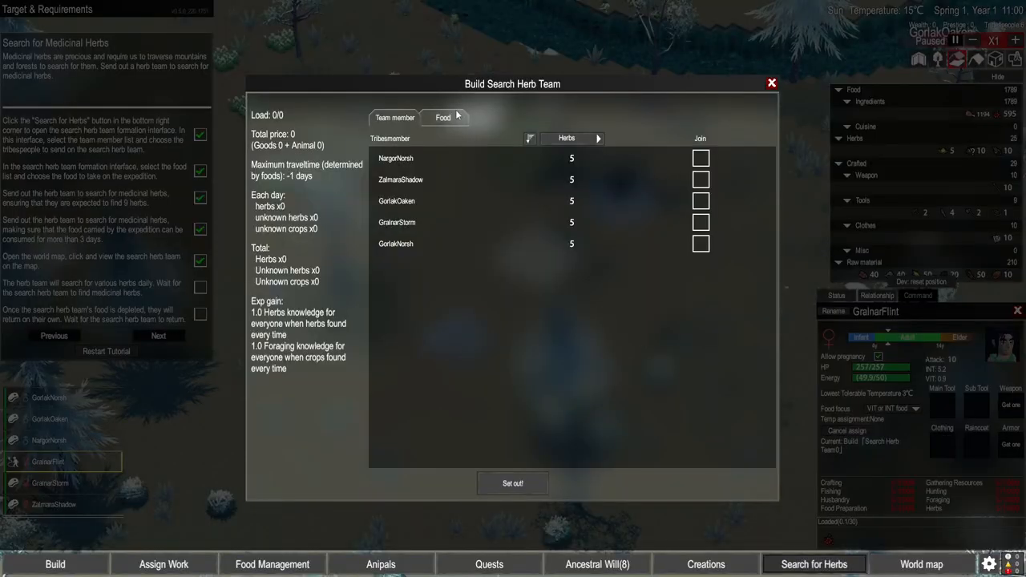
{"action": "left_click", "coordinate": [443, 118]}
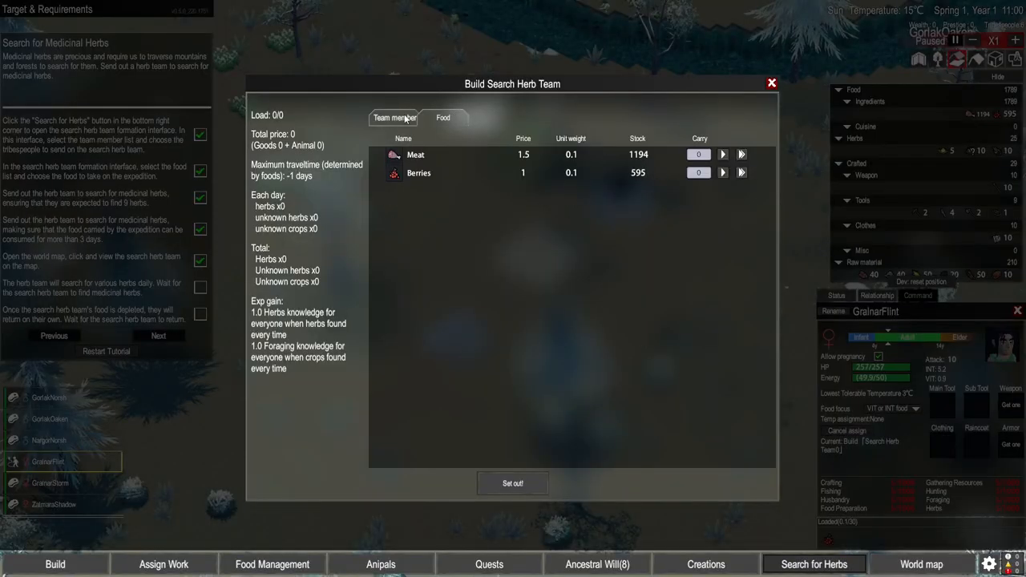
{"action": "left_click", "coordinate": [394, 119]}
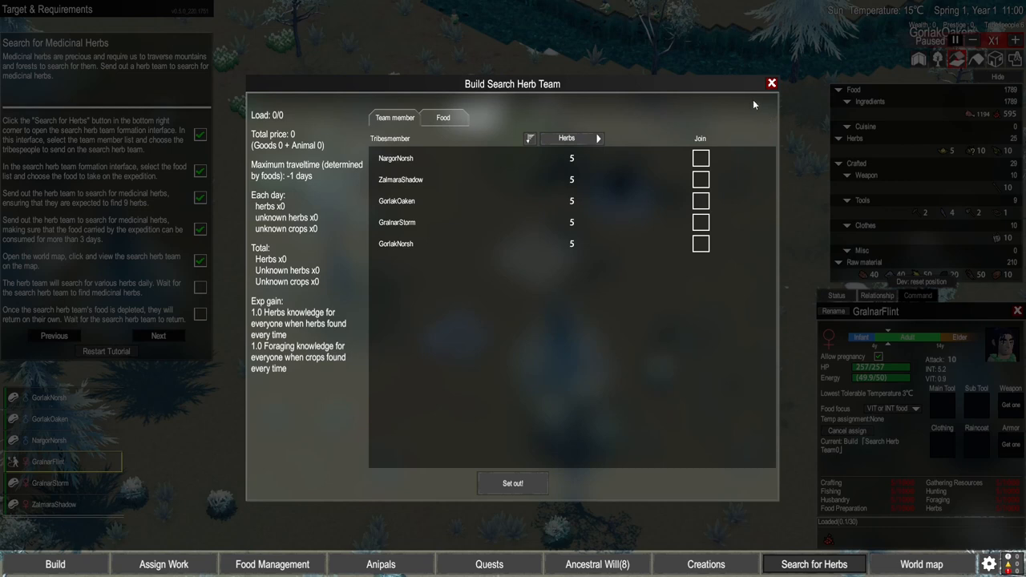
{"action": "left_click", "coordinate": [771, 83]}
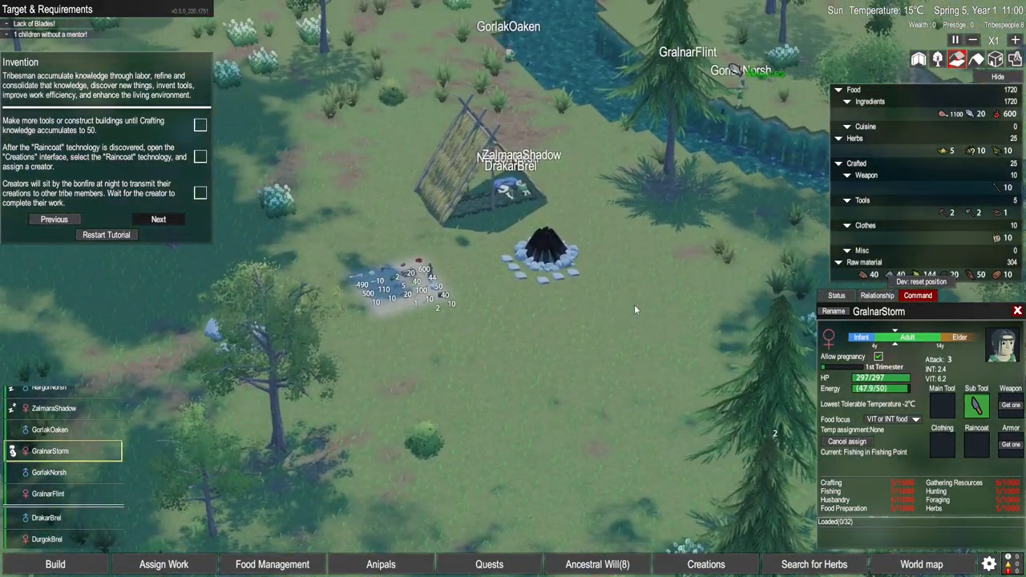
- Order a Flint Pickaxe from Crafting Bench1's recipe list
{"action": "left_click", "coordinate": [55, 564]}
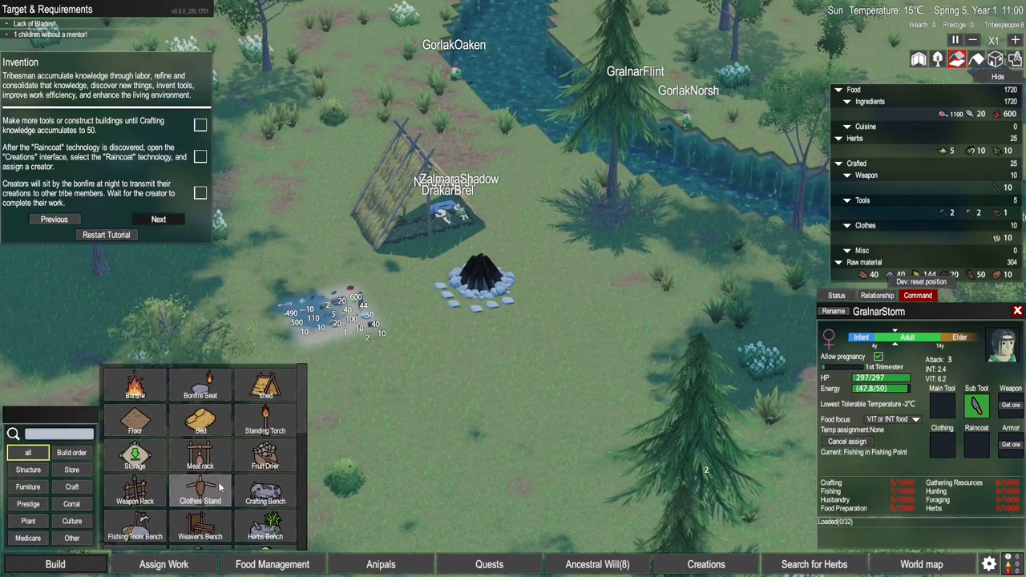
{"action": "left_click", "coordinate": [199, 457]}
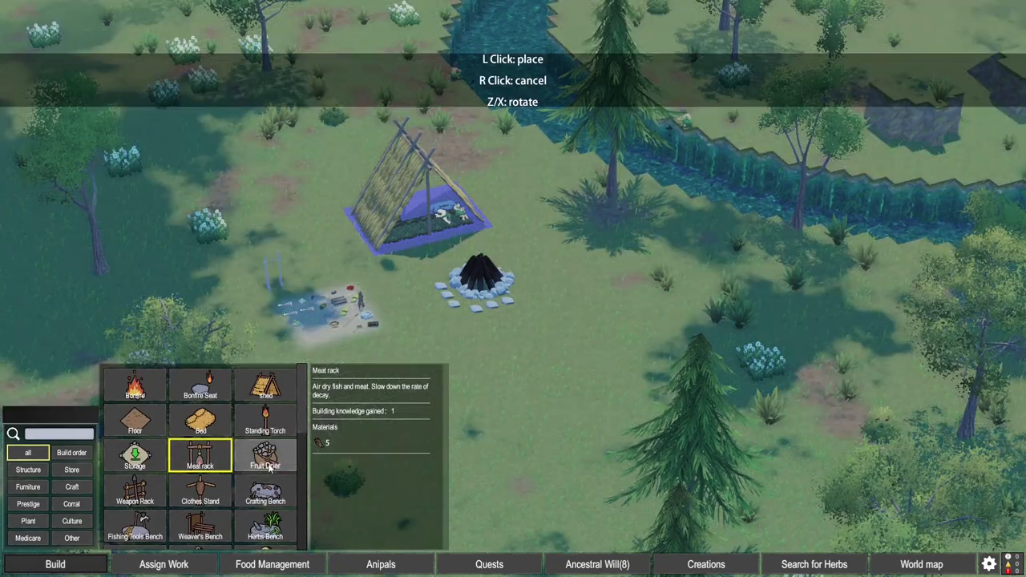
{"action": "scroll", "scroll_direction": "down", "scroll_amount": 3}
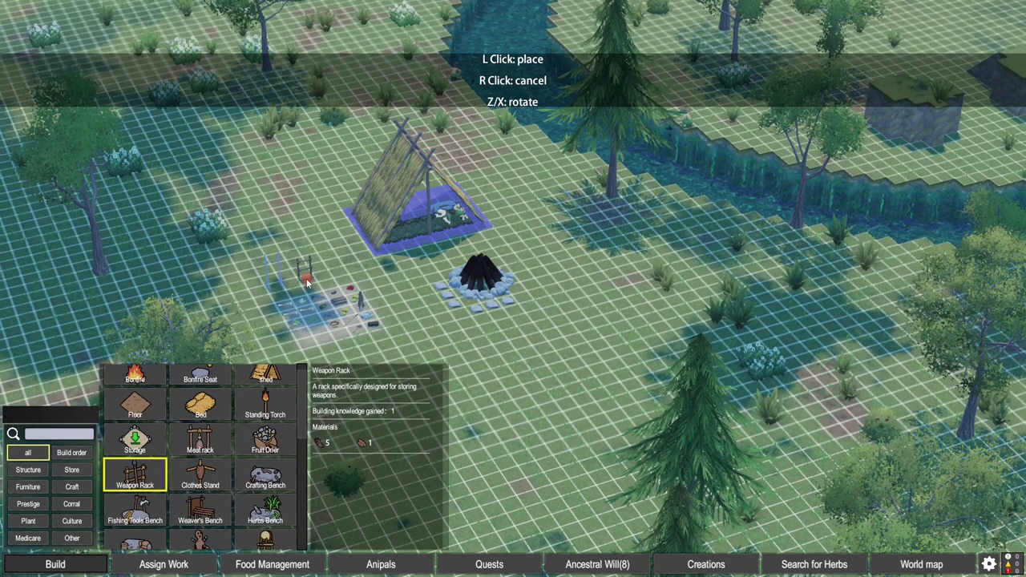
{"action": "mouse_move", "coordinate": [292, 284]}
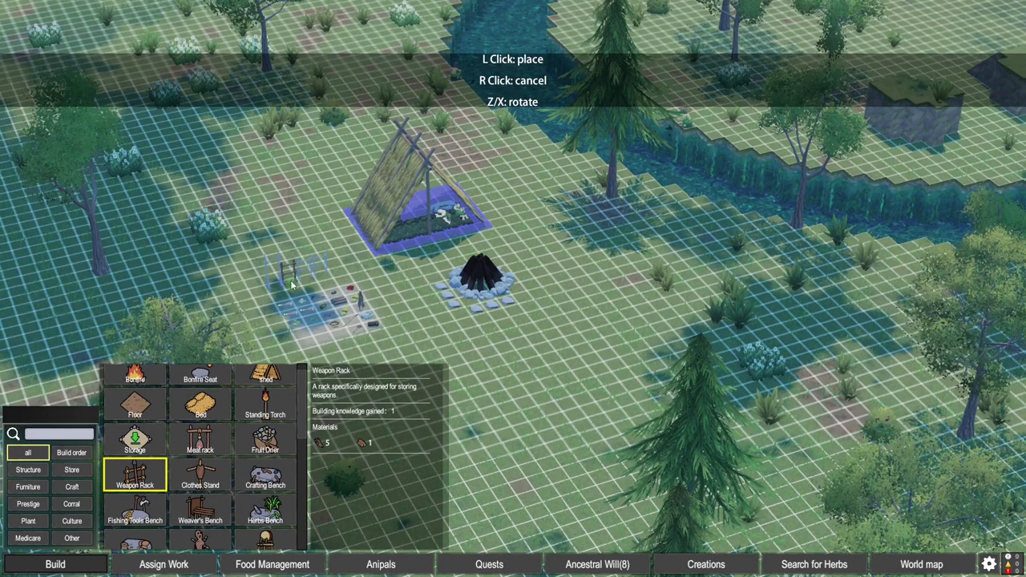
{"action": "mouse_move", "coordinate": [549, 382]}
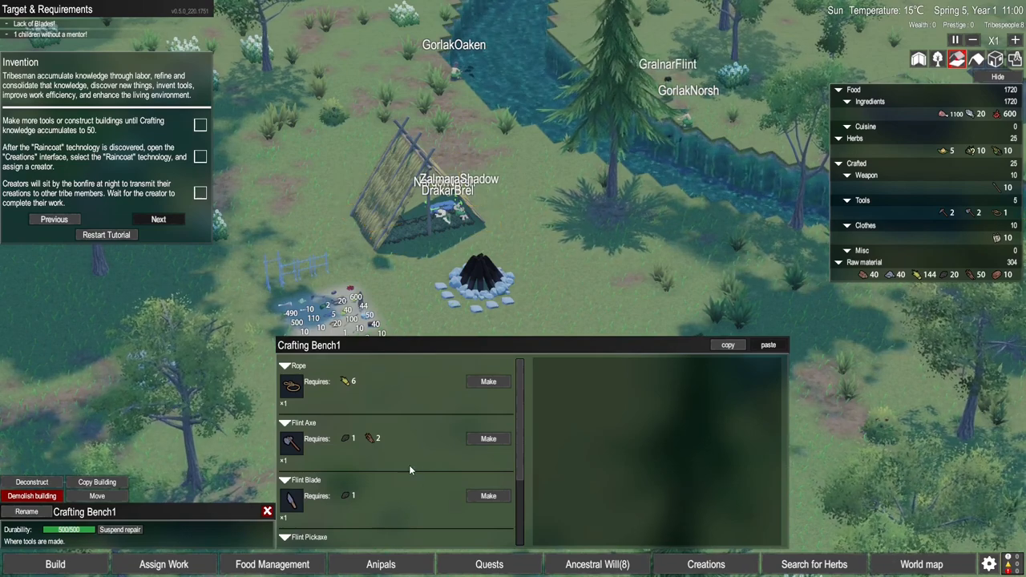
{"action": "scroll", "scroll_direction": "down", "scroll_amount": 3}
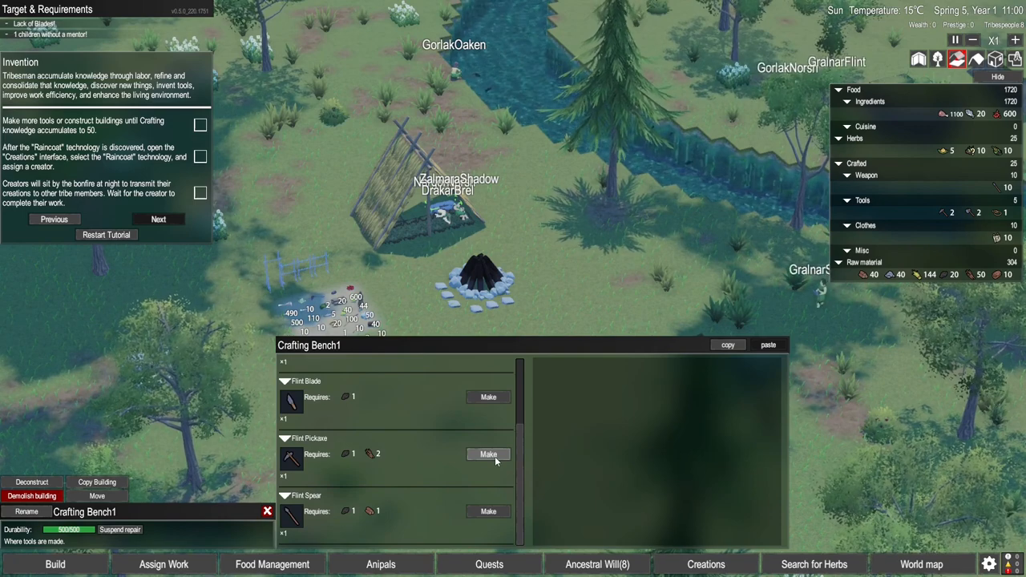
{"action": "left_click", "coordinate": [487, 456]}
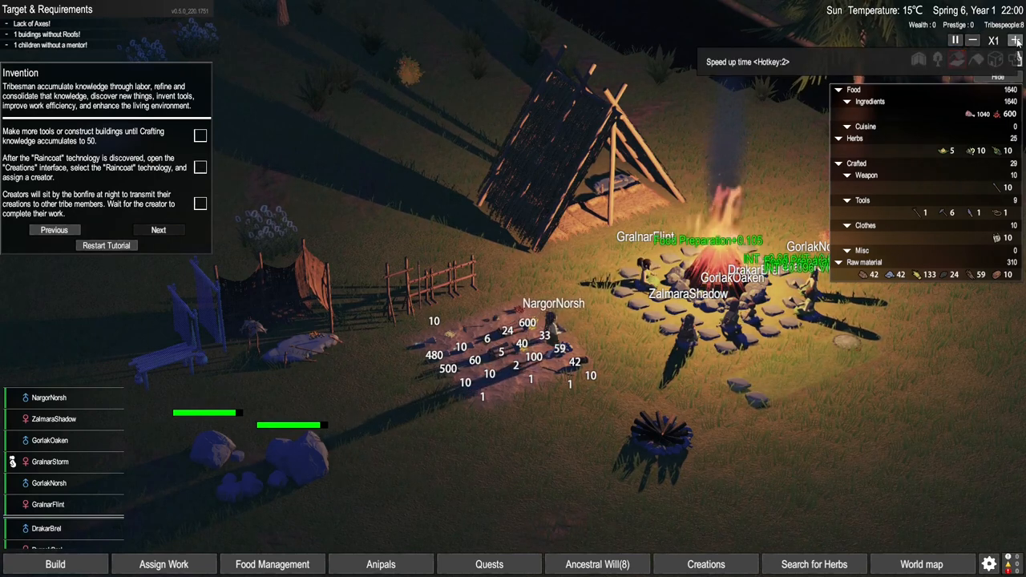
- Speed up time until Spring 7 morning, then show Weaver's Bench0's recipes
{"action": "left_click", "coordinate": [1015, 40]}
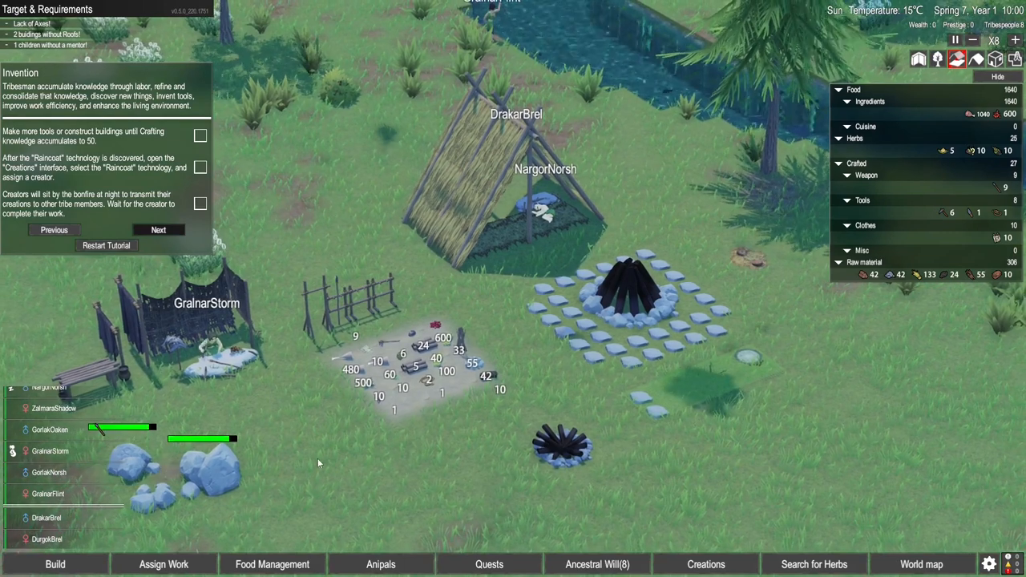
{"action": "left_click", "coordinate": [706, 565]}
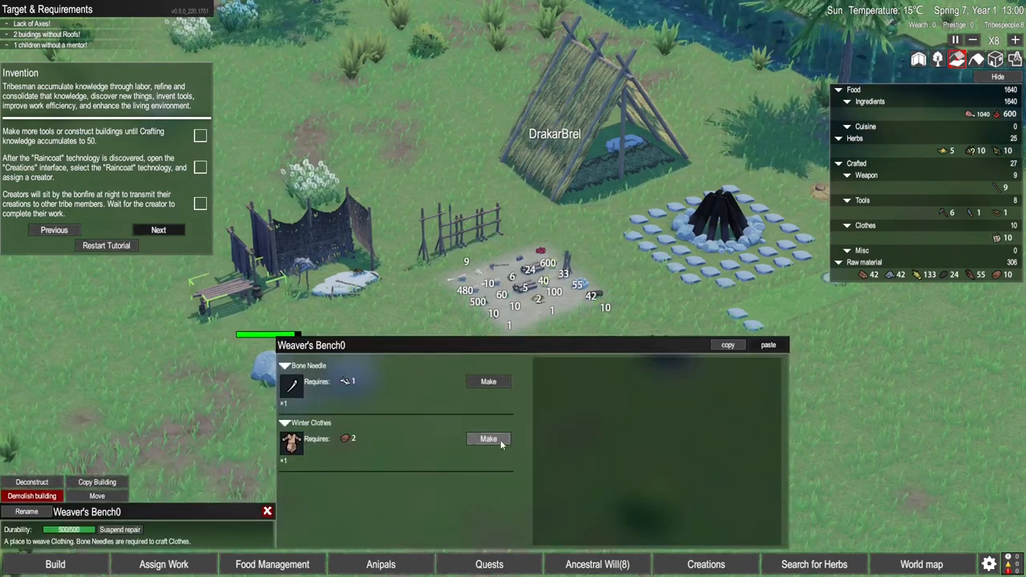
- Add a Winter Clothes order at Weaver's Bench0 in Maintain mode with its stock quantity set
{"action": "left_click", "coordinate": [487, 440]}
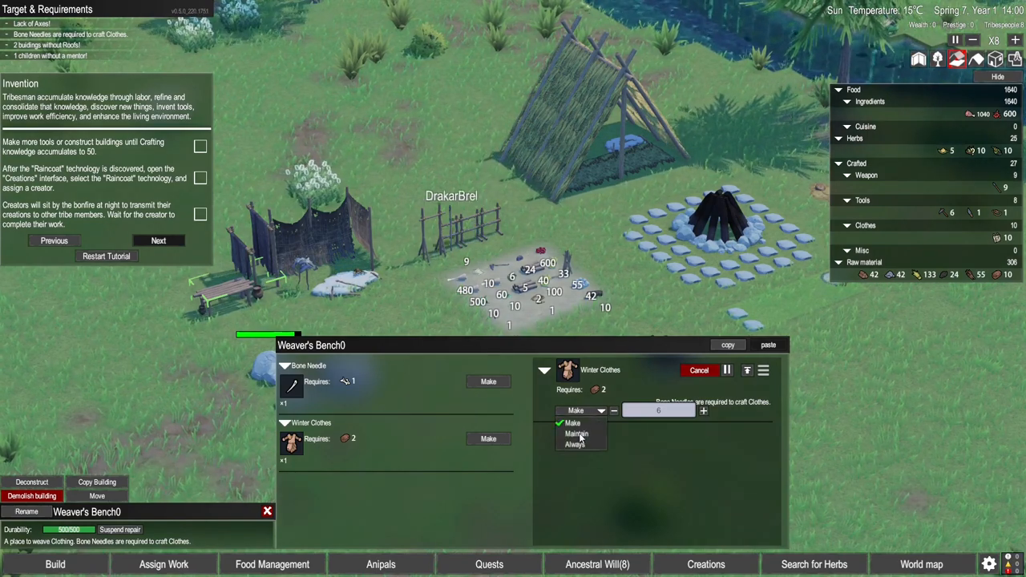
{"action": "left_click", "coordinate": [577, 433]}
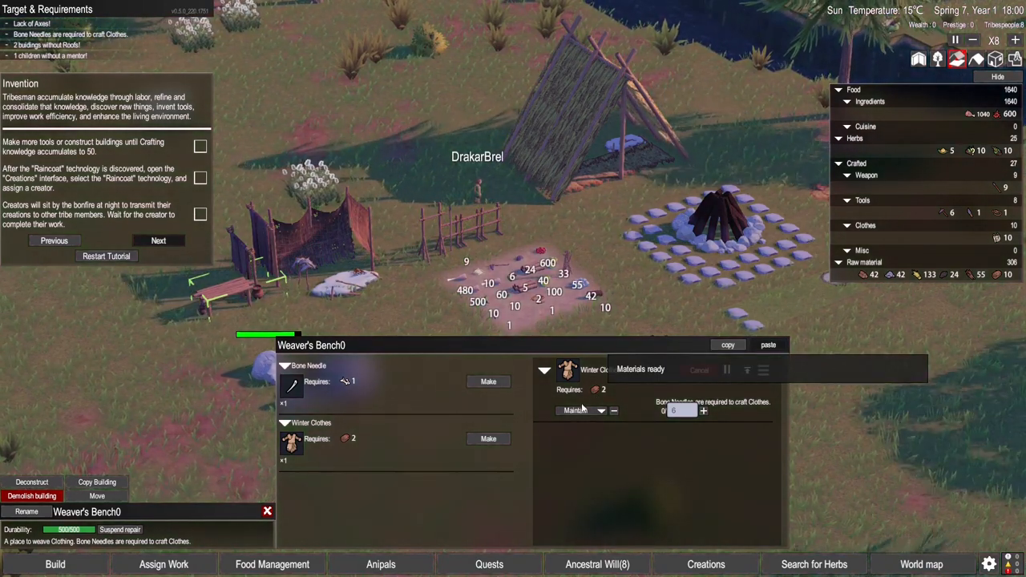
{"action": "left_click", "coordinate": [487, 382]}
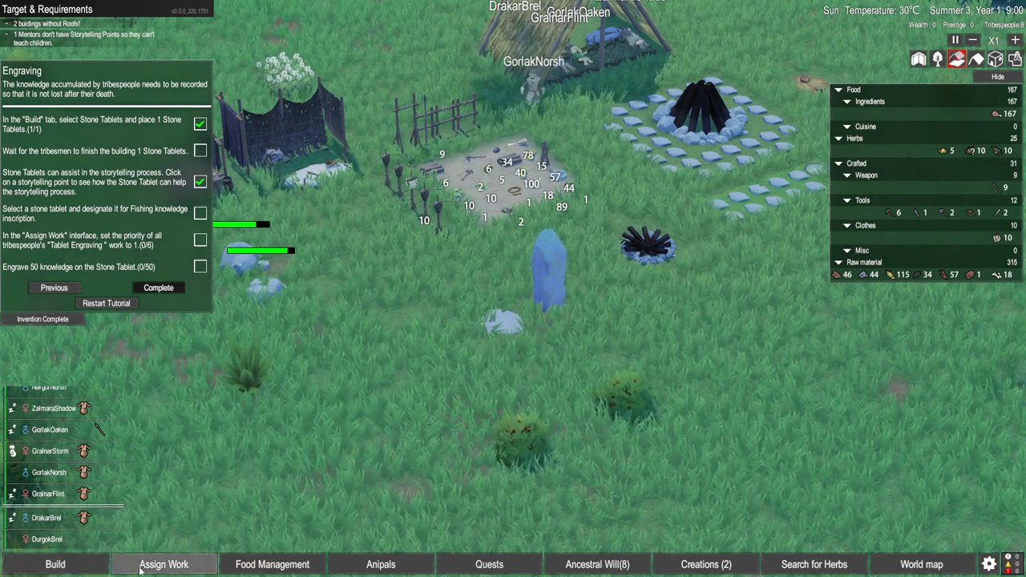
- Show the Assign Work priority grid for every tribesperson
{"action": "left_click", "coordinate": [164, 564]}
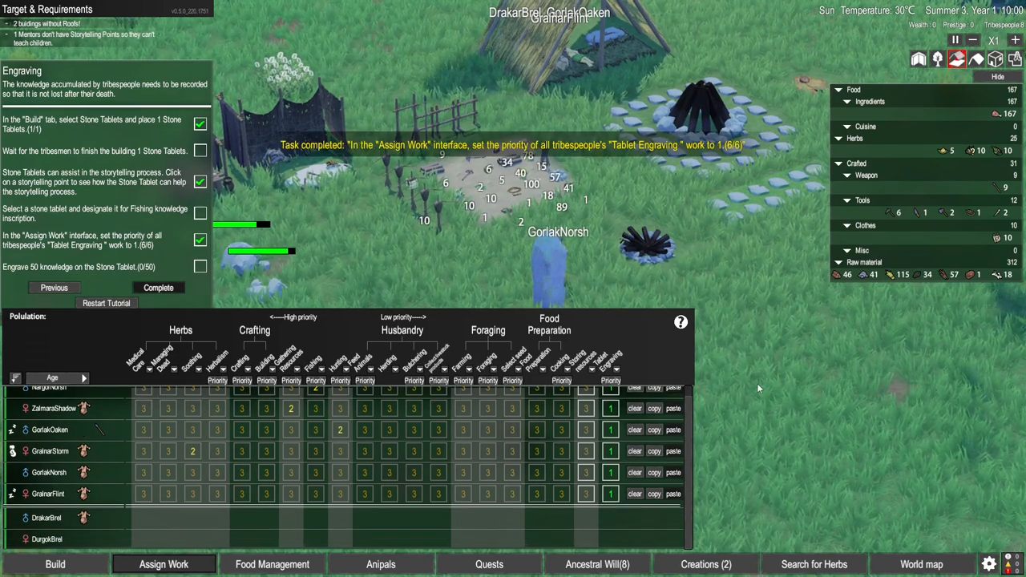
- Set every tribesperson's Tablet Engraving work priority to 1
{"action": "left_click", "coordinate": [163, 564]}
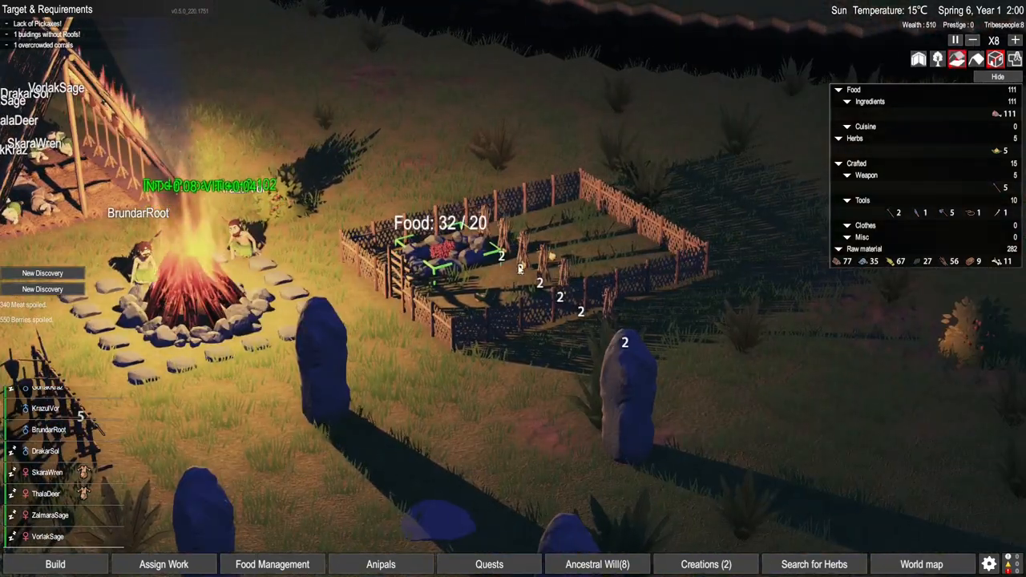
- Bring up the New Discovery notice about Bridge knowledge
{"action": "left_click", "coordinate": [433, 257]}
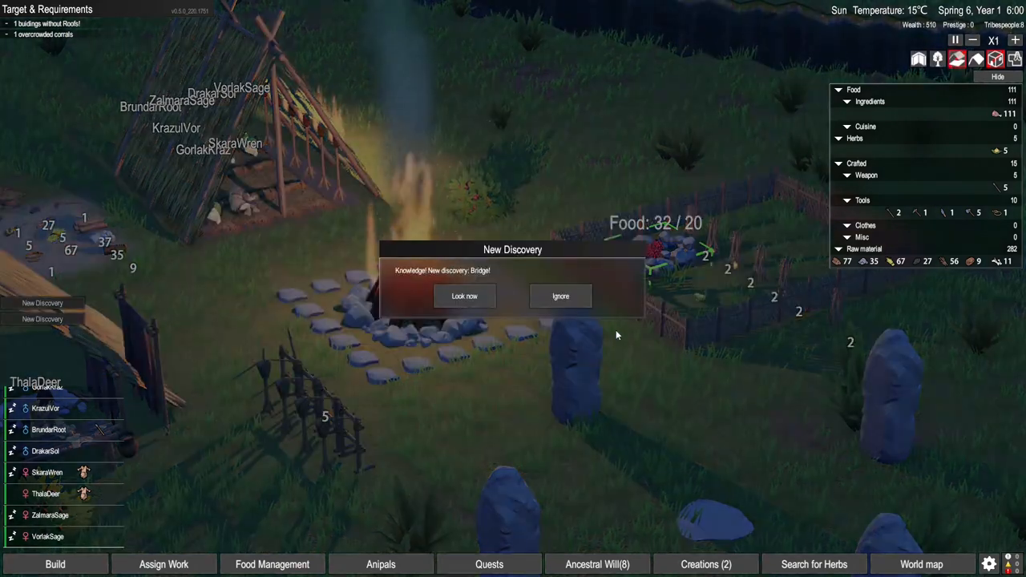
- Designate GorlakKraz as the Bridge's inventor in Creations and return to the night camp
{"action": "left_click", "coordinate": [465, 295]}
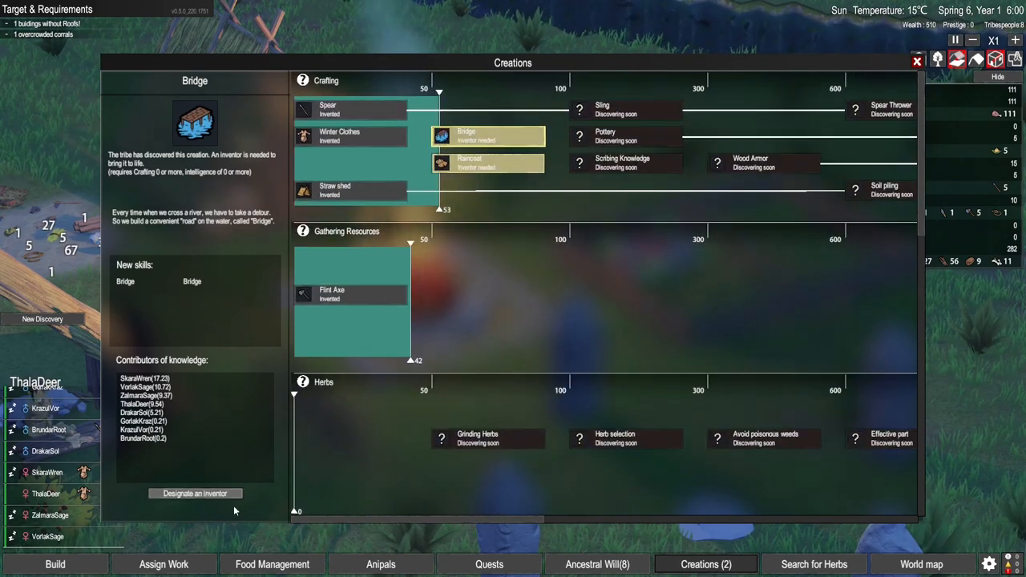
{"action": "left_click", "coordinate": [195, 494]}
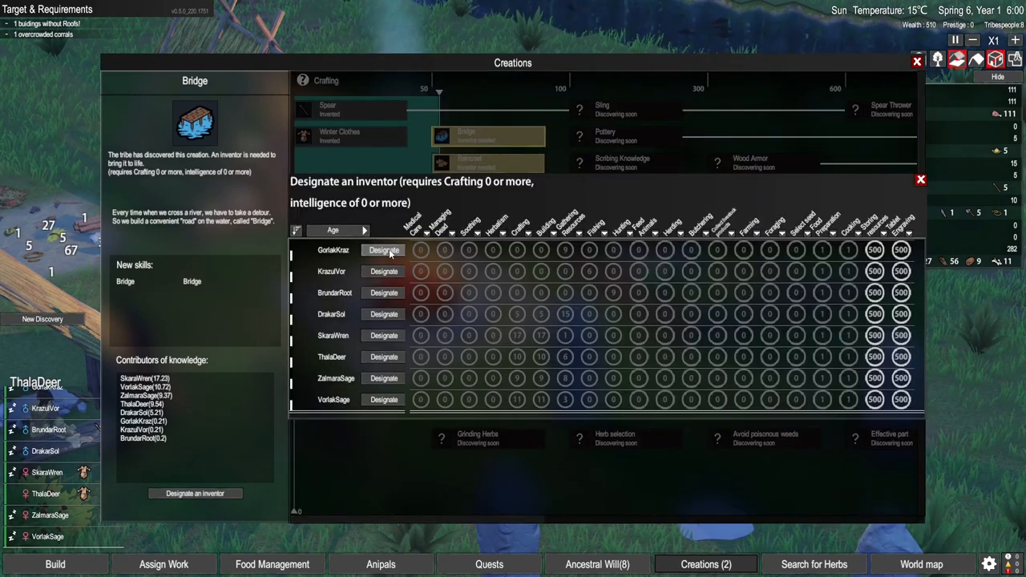
{"action": "left_click", "coordinate": [383, 250]}
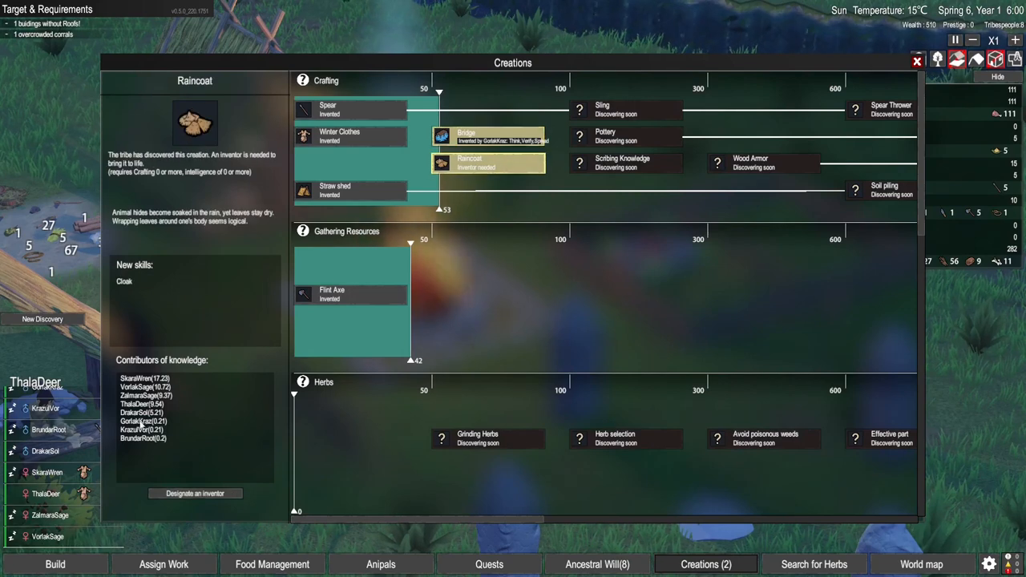
{"action": "left_click", "coordinate": [196, 494]}
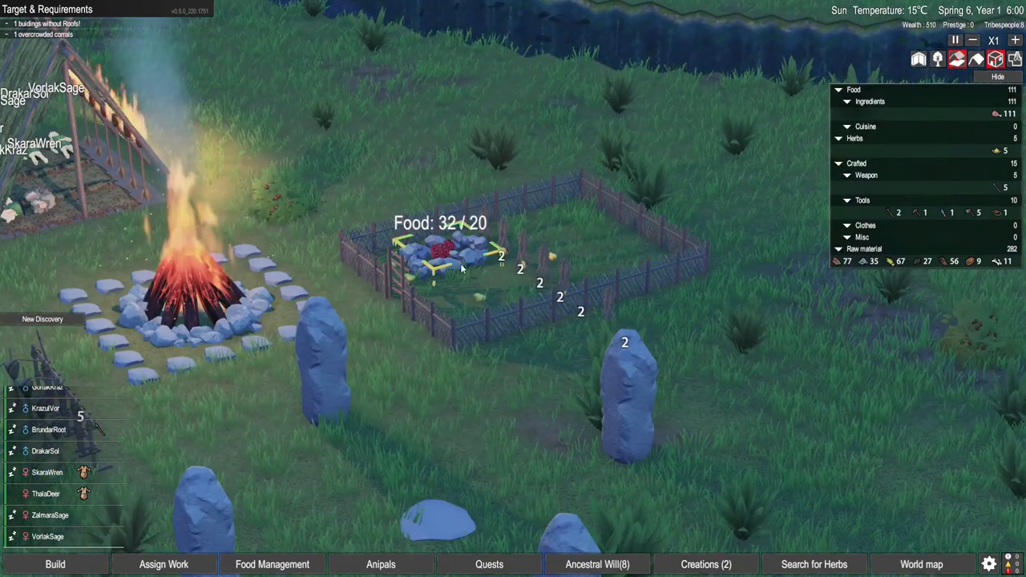
{"action": "left_click", "coordinate": [163, 564]}
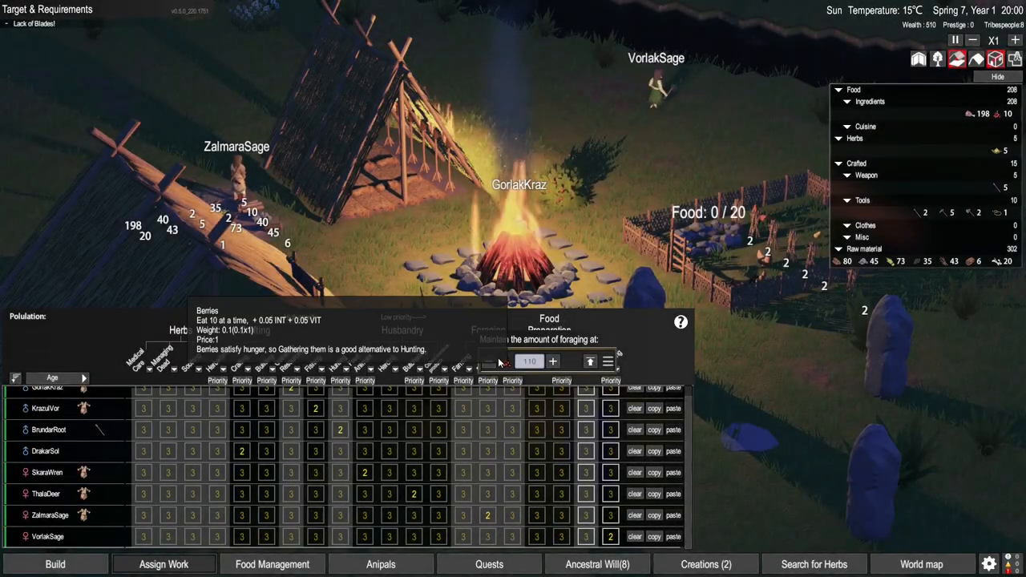
{"action": "mouse_move", "coordinate": [808, 420]}
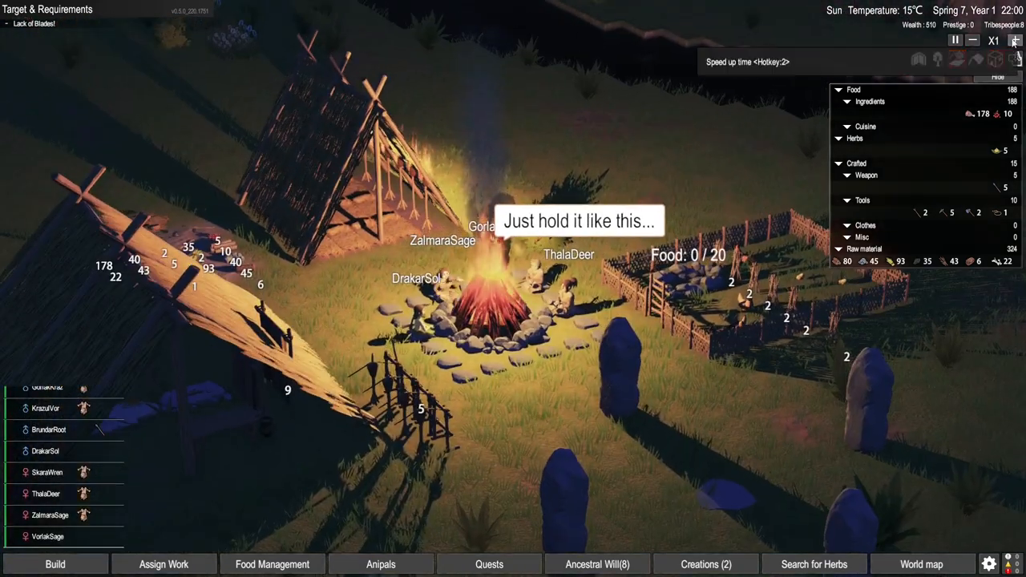
- Speed time to X8 and view ThalaDeer's stats and equipment, then pick a War Totem
{"action": "left_click", "coordinate": [994, 40]}
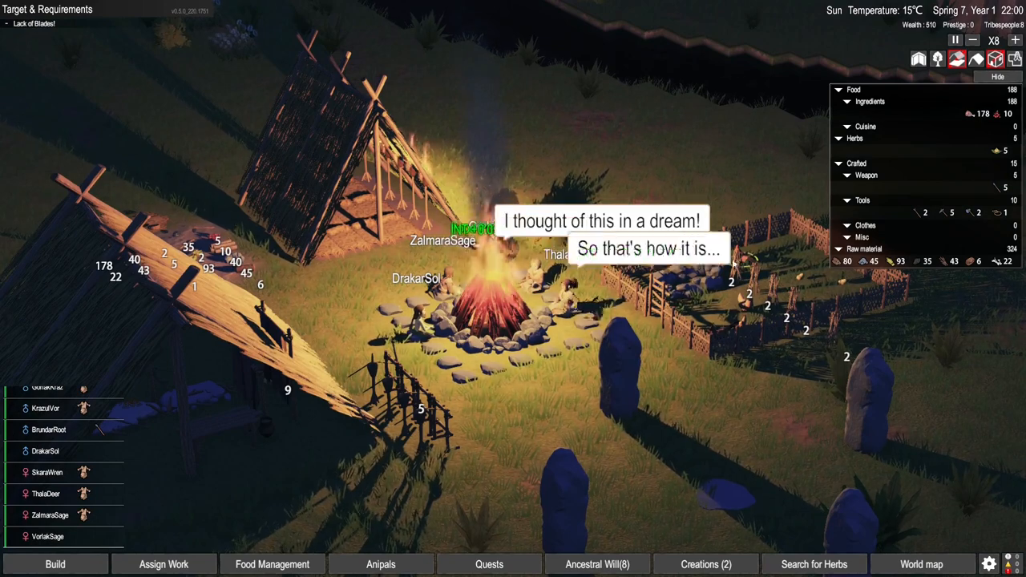
{"action": "left_click", "coordinate": [45, 494]}
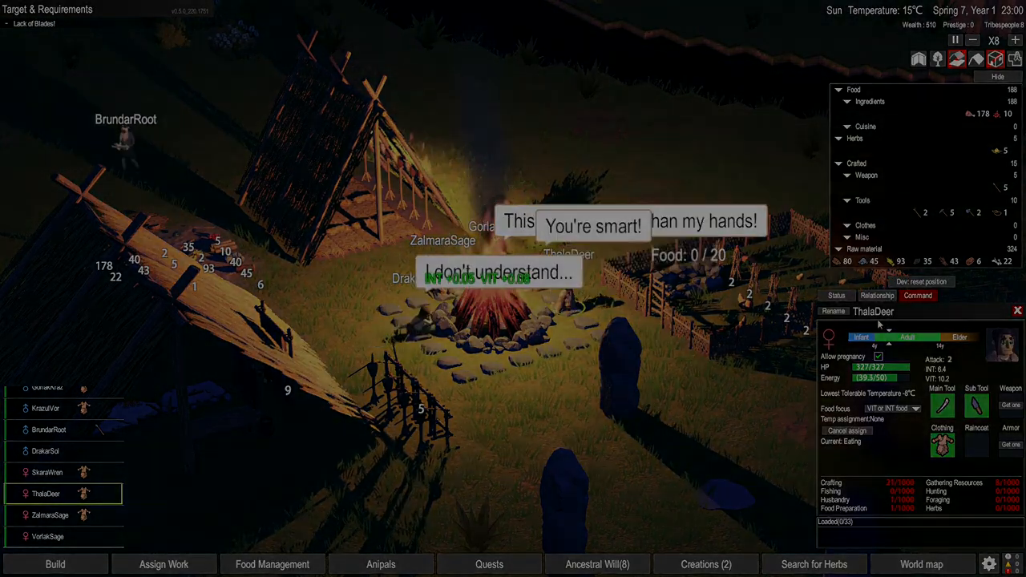
{"action": "left_click", "coordinate": [54, 564]}
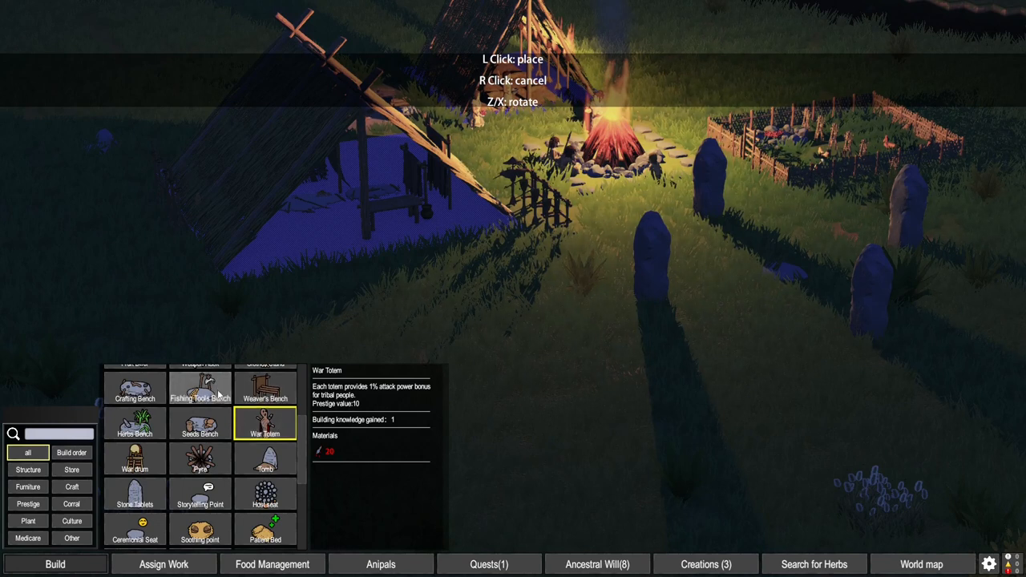
- Browse the Seeds and Herbs benches, then choose the Bridge for placement over the river
{"action": "scroll", "scroll_direction": "up", "scroll_amount": 3}
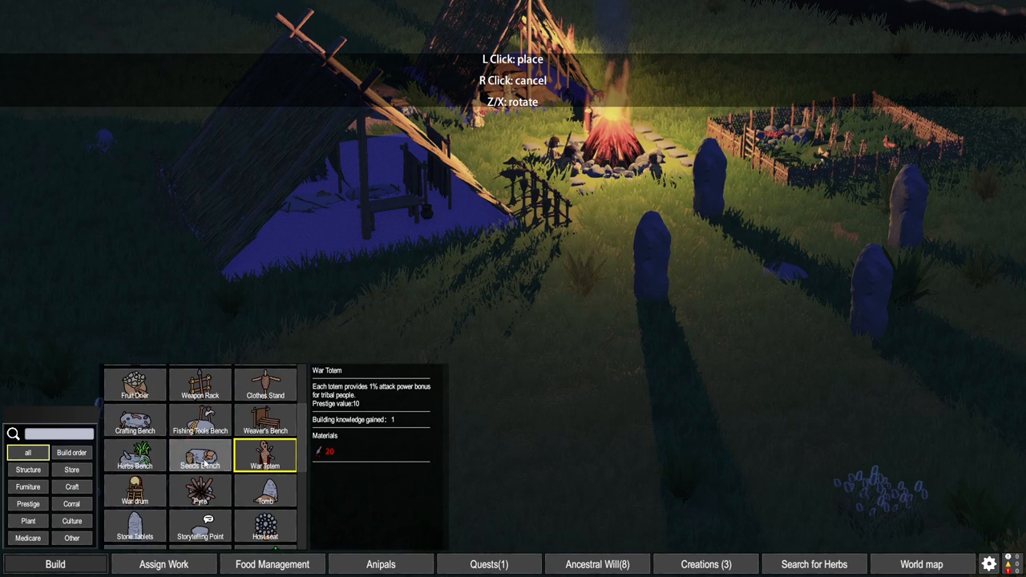
{"action": "left_click", "coordinate": [198, 456]}
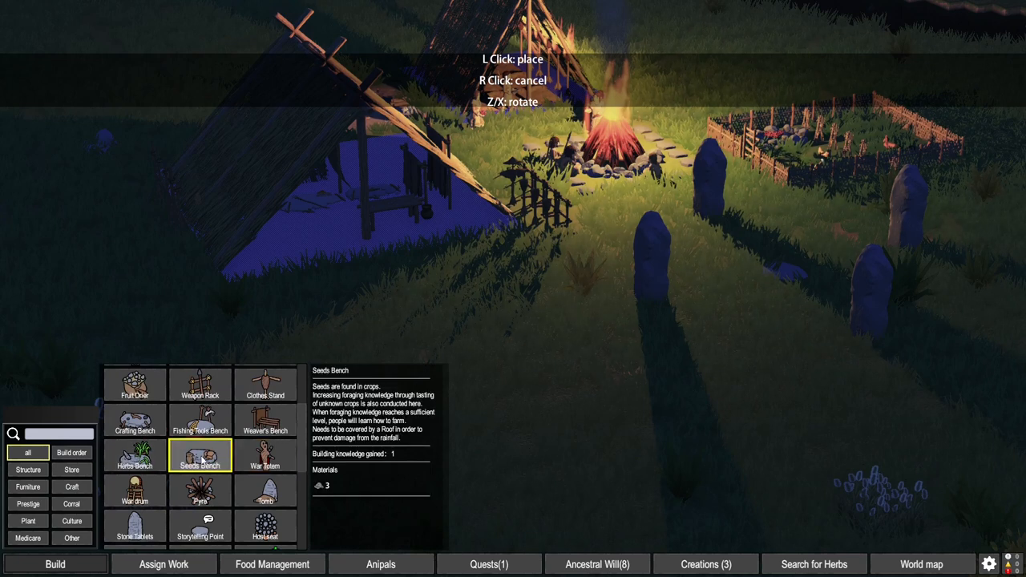
{"action": "left_click", "coordinate": [134, 455]}
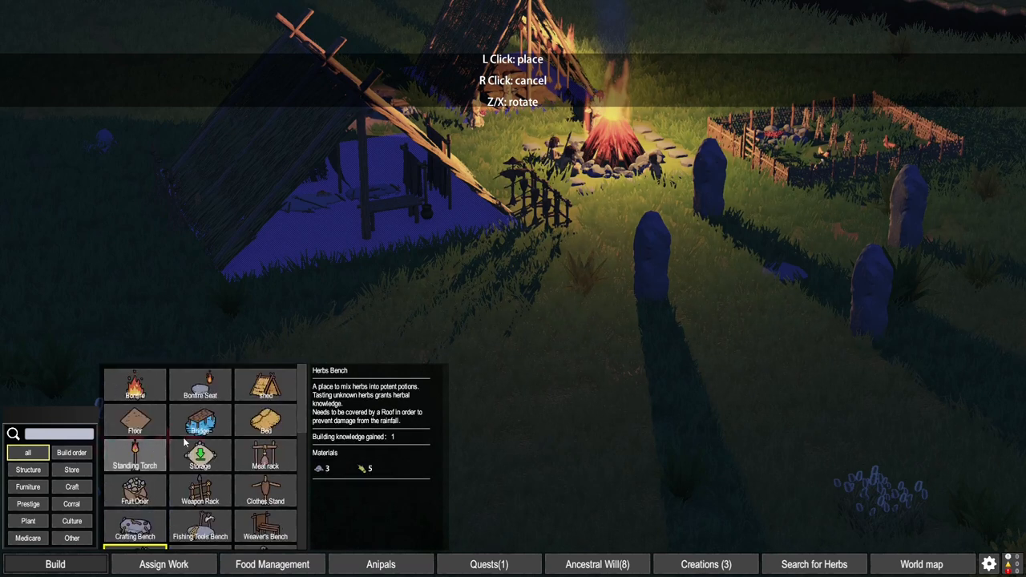
{"action": "left_click", "coordinate": [199, 420]}
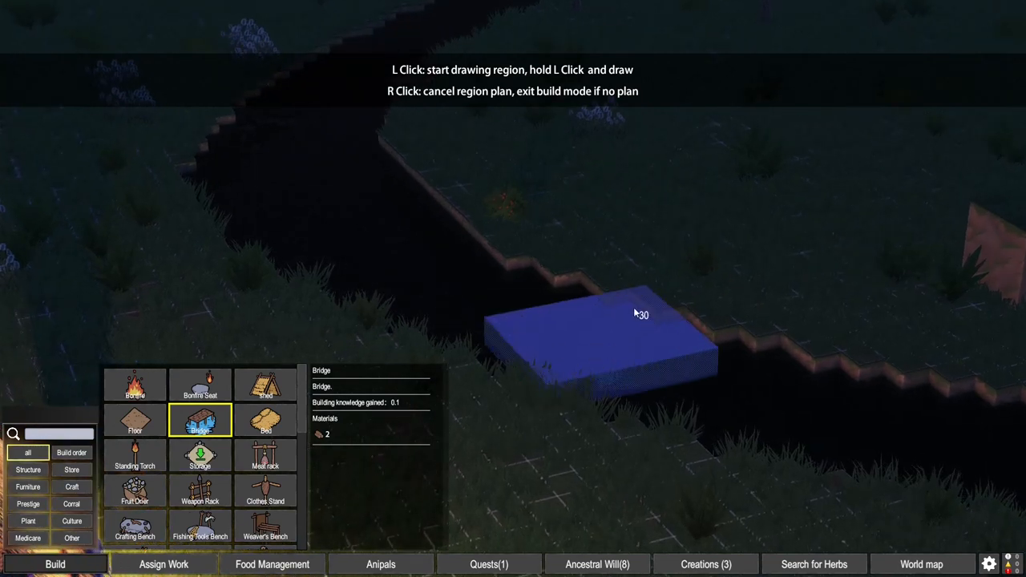
{"action": "mouse_move", "coordinate": [680, 324]}
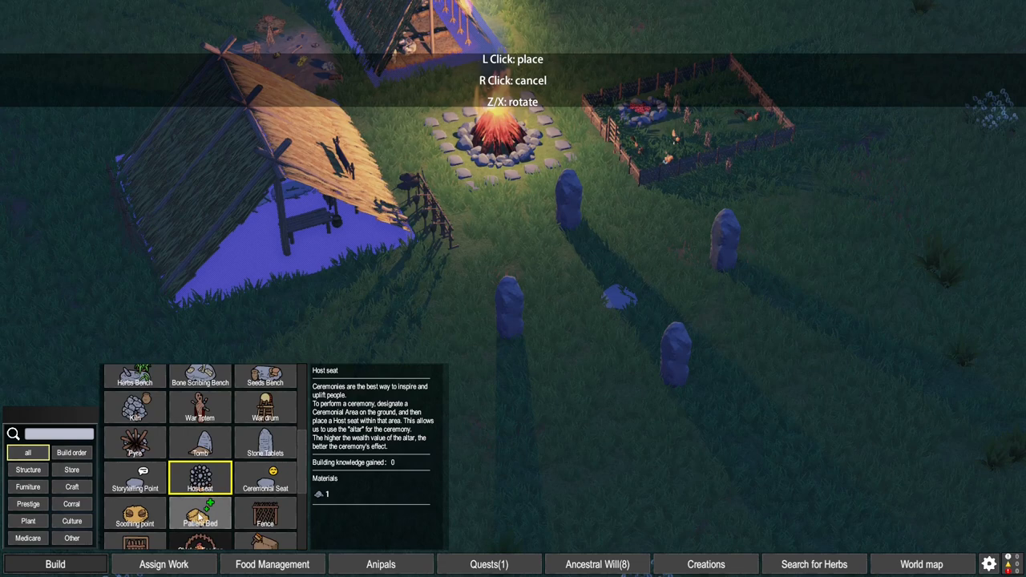
- Place a Patient Bed beside the hut and mark a grass shed area over it
{"action": "scroll", "scroll_direction": "down", "scroll_amount": 3}
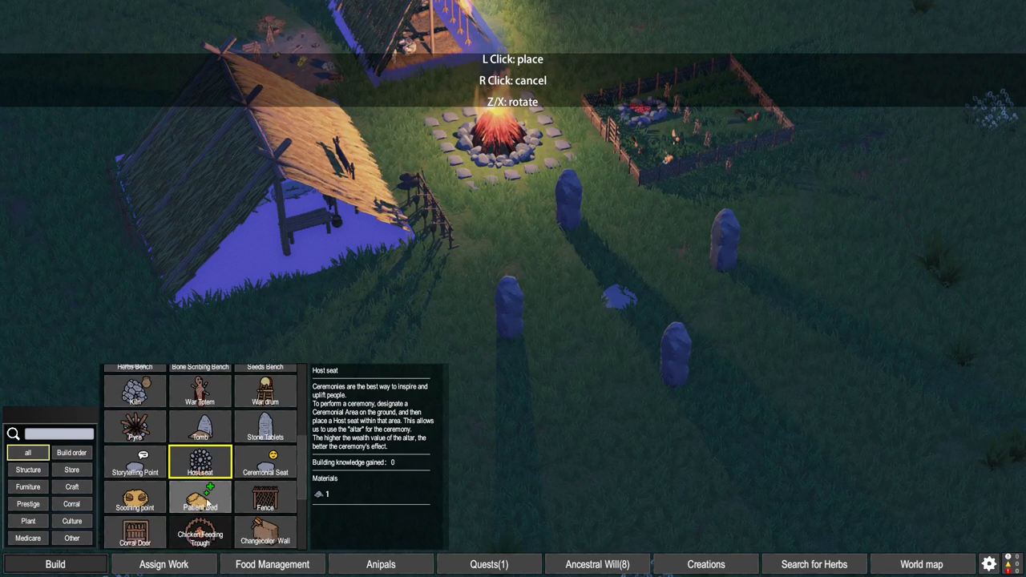
{"action": "left_click", "coordinate": [198, 496]}
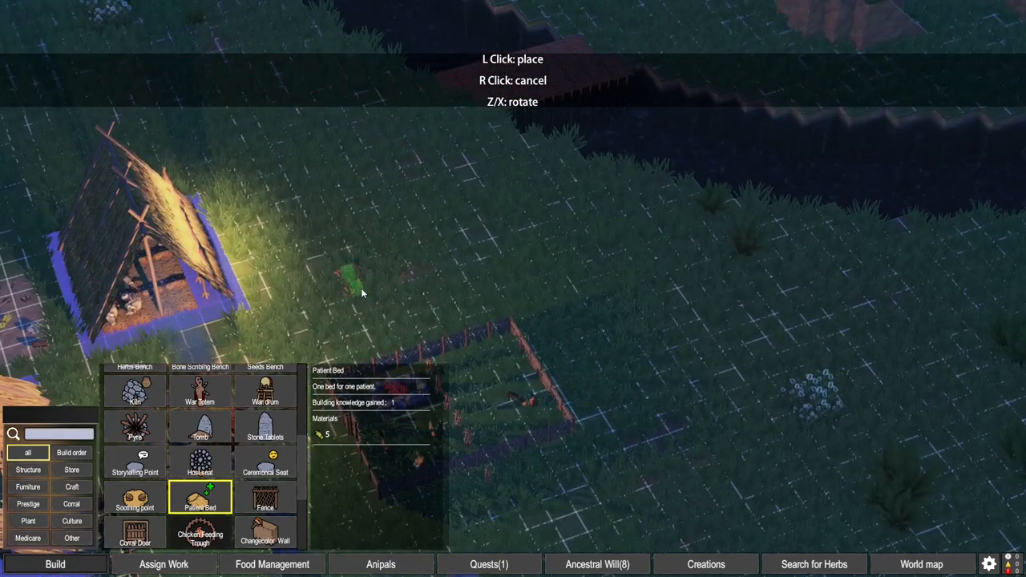
{"action": "mouse_move", "coordinate": [404, 273]}
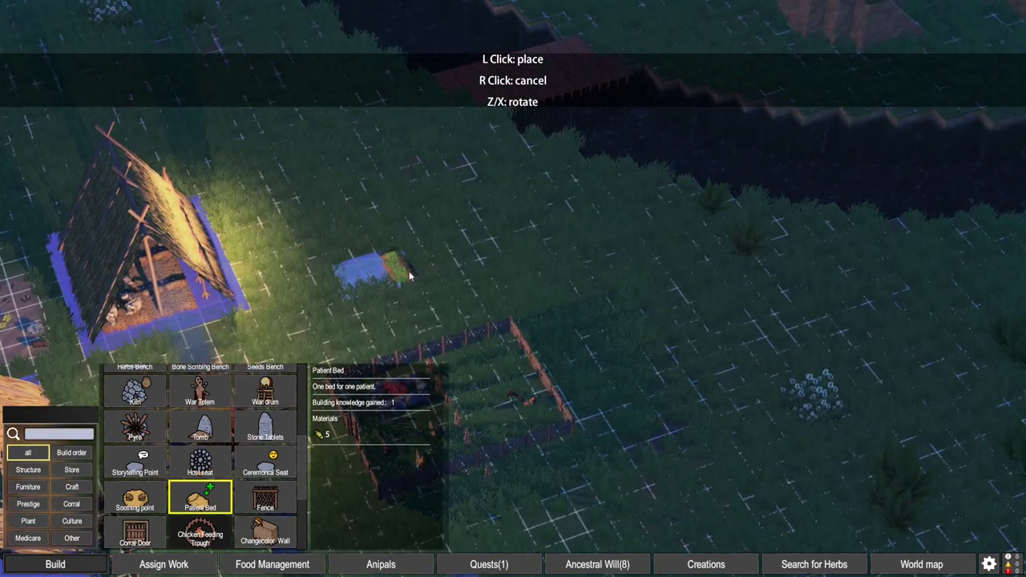
{"action": "mouse_move", "coordinate": [408, 308]}
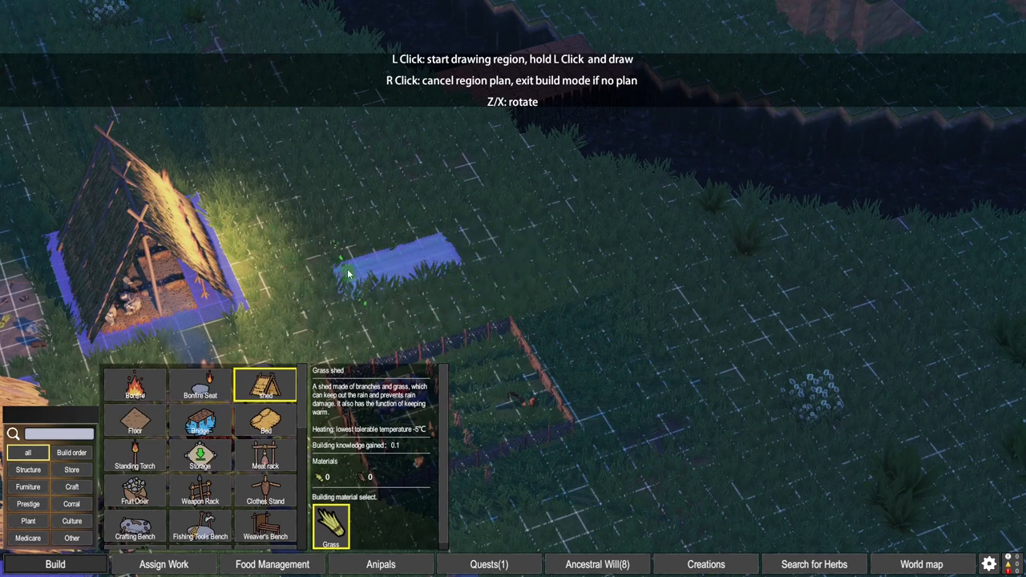
{"action": "left_click_drag", "start_coordinate": [349, 272], "coordinate": [529, 297]}
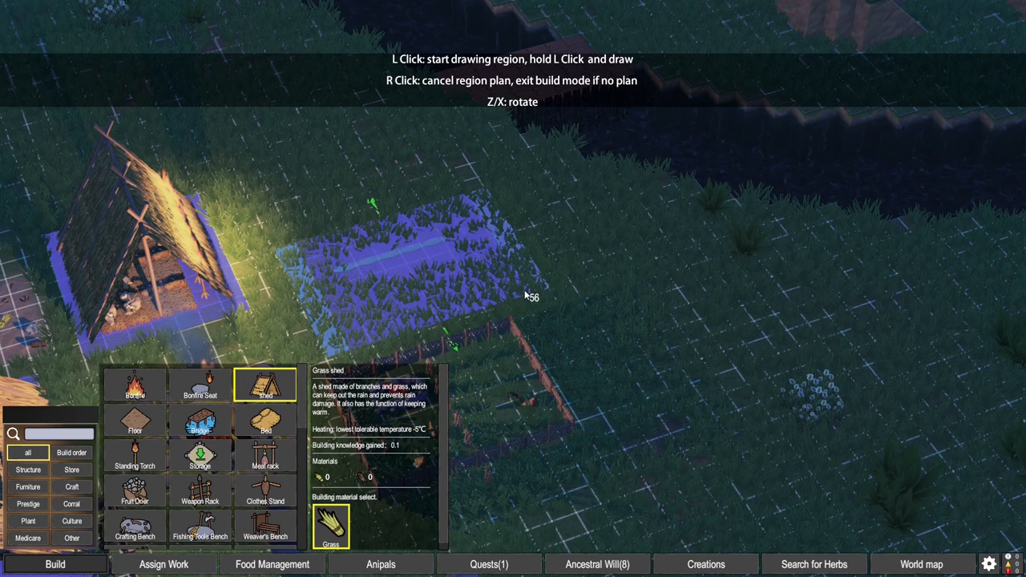
{"action": "mouse_move", "coordinate": [503, 287]}
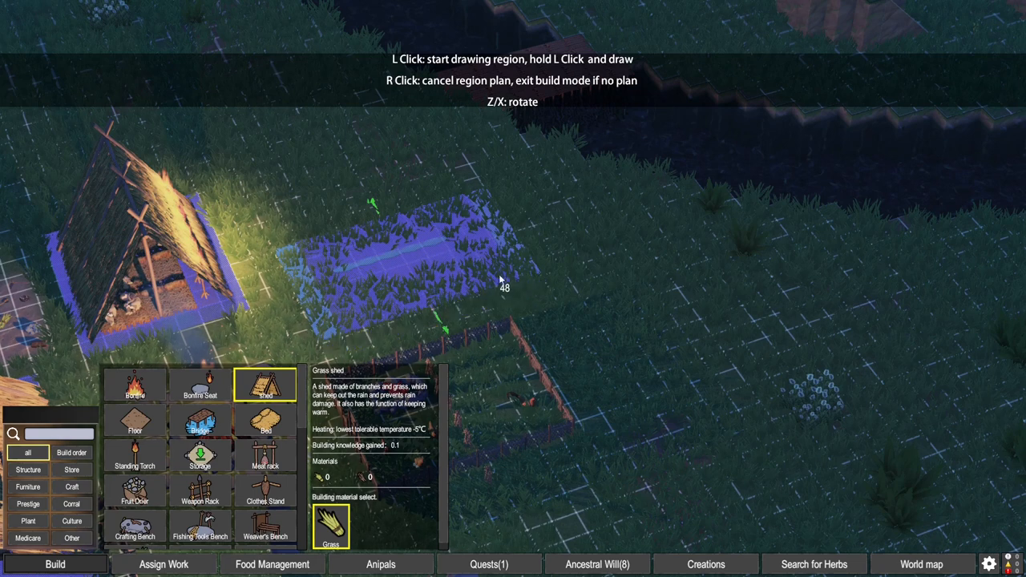